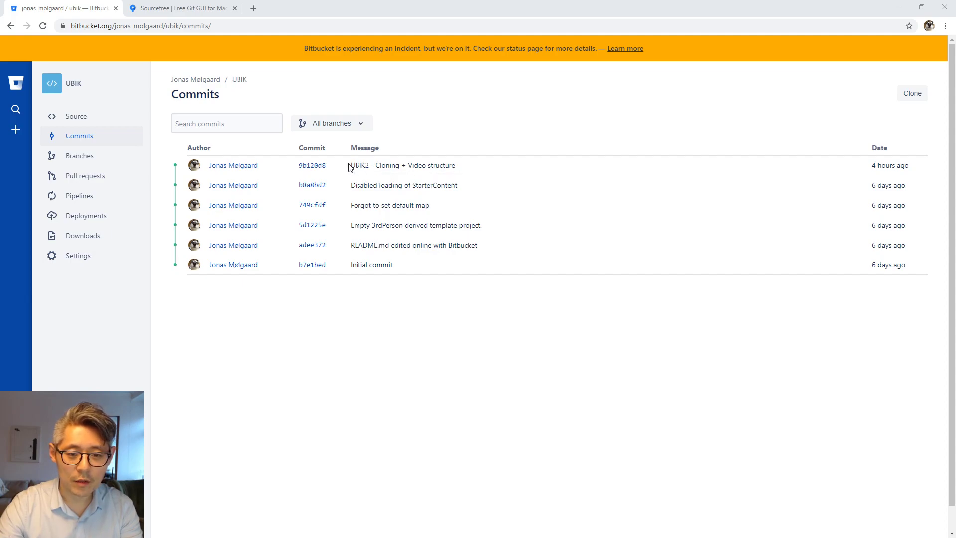
Copy the UBIK repository's clone command from Bitbucket and switch to the Sourcetree site
double_click(360, 165)
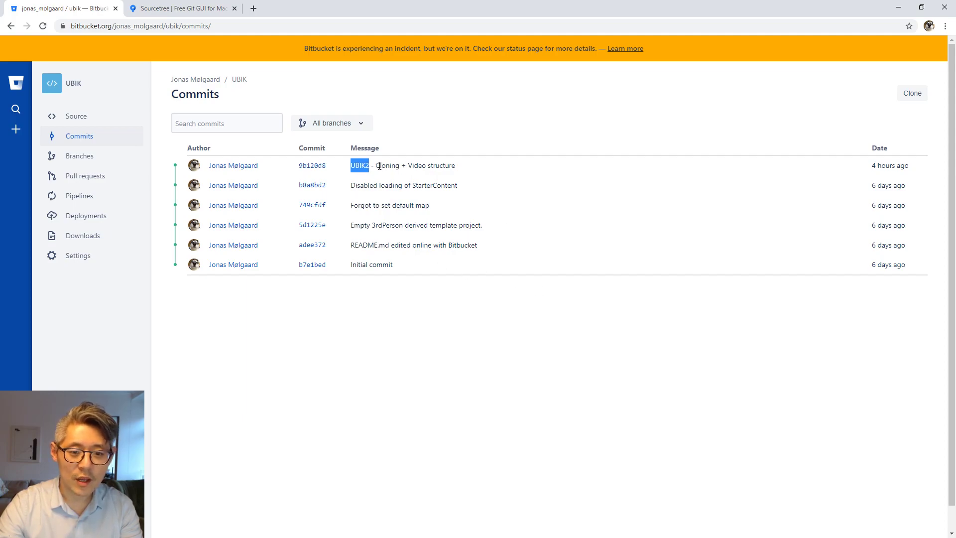
mouse_move(311, 165)
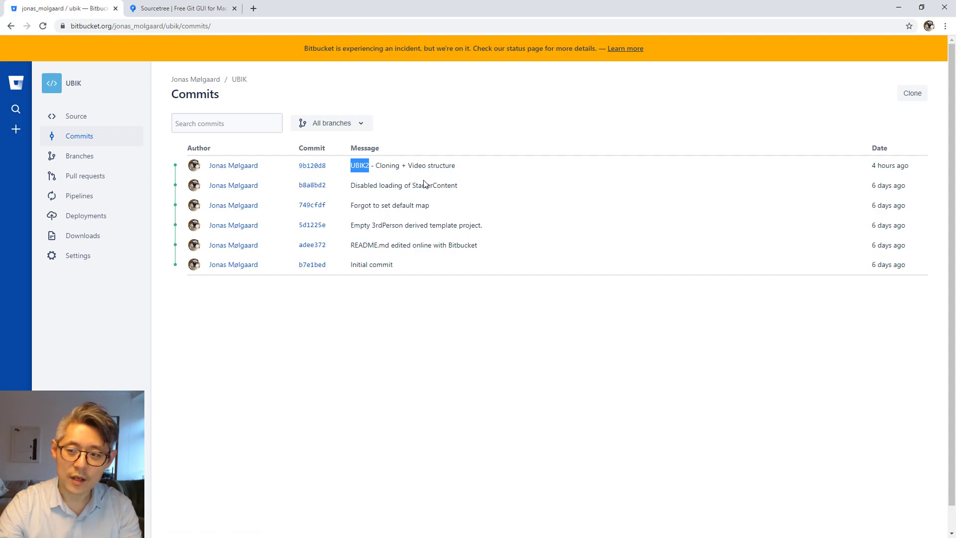
mouse_move(491, 188)
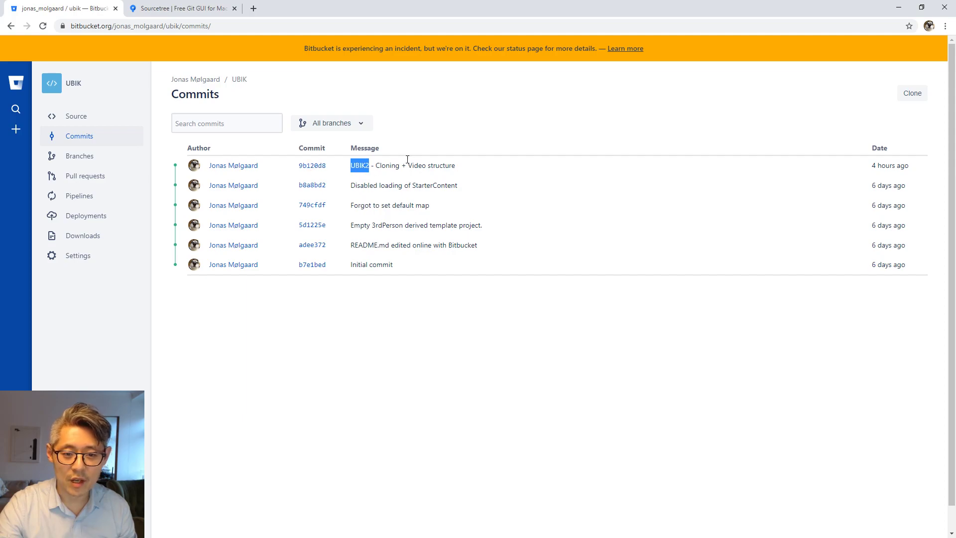
mouse_move(517, 145)
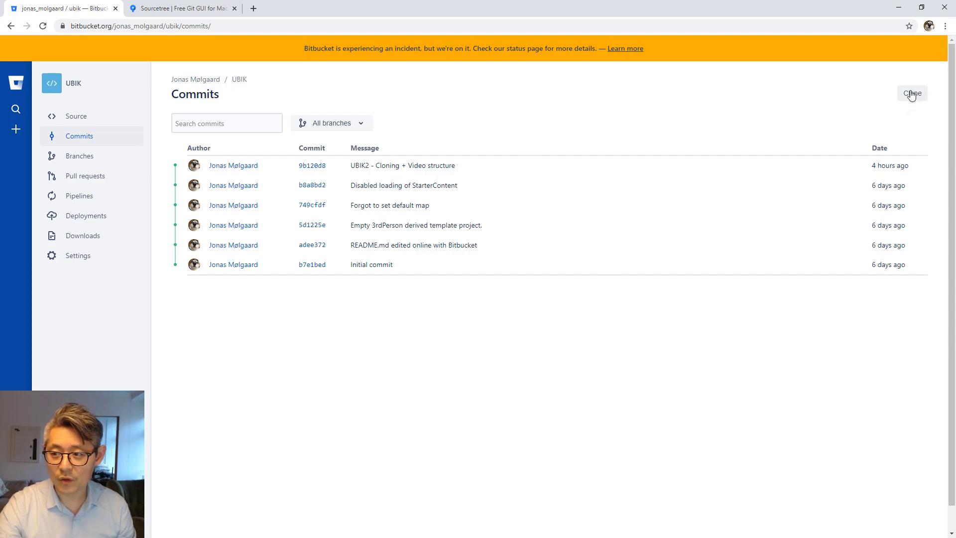
mouse_move(275, 52)
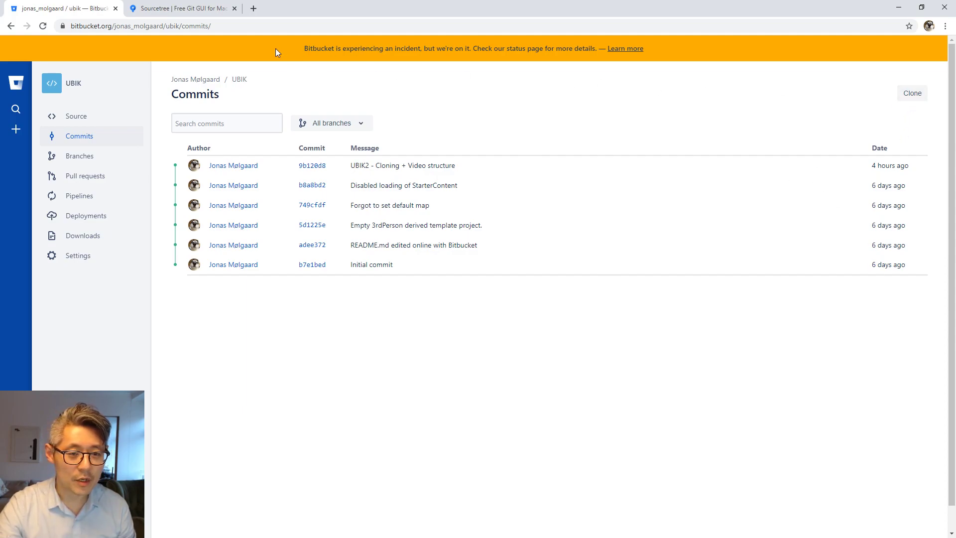
mouse_move(298, 47)
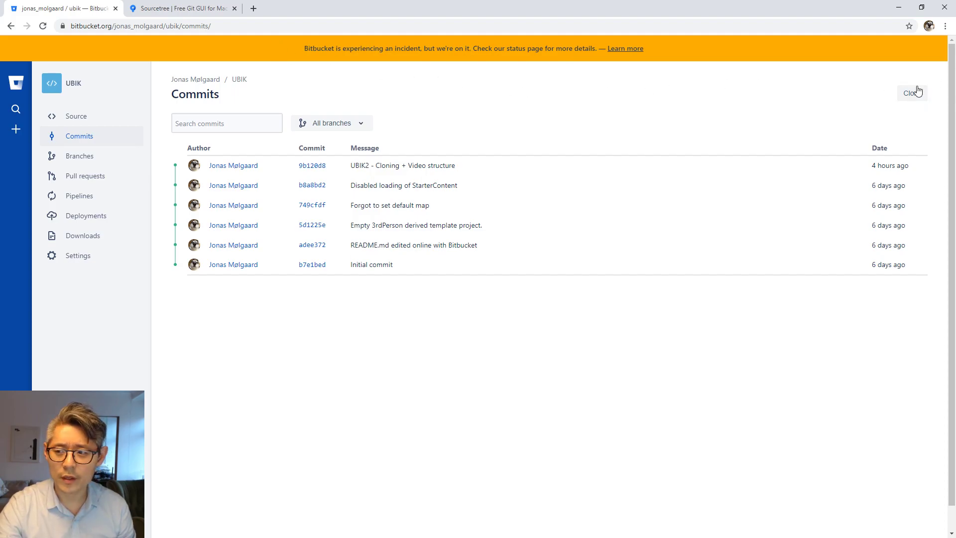
mouse_move(914, 98)
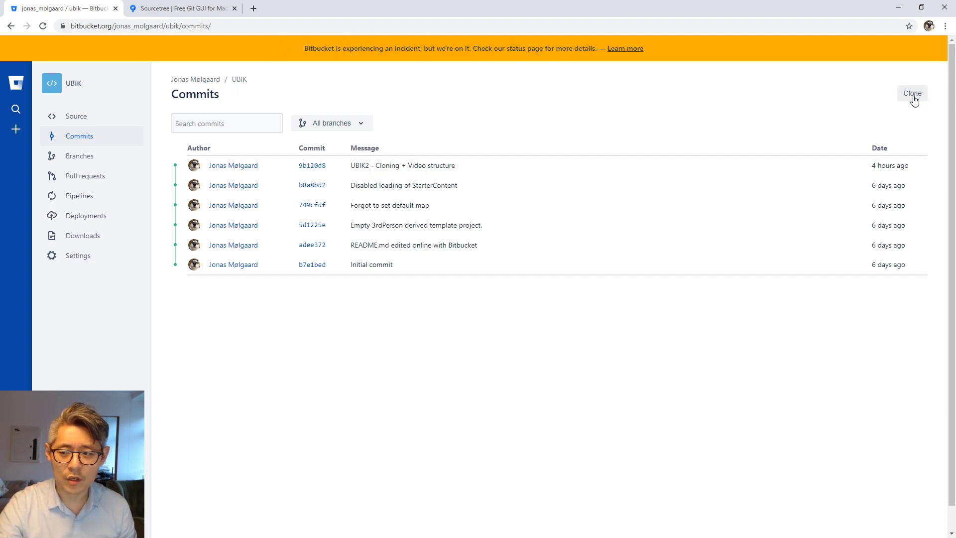
click(911, 94)
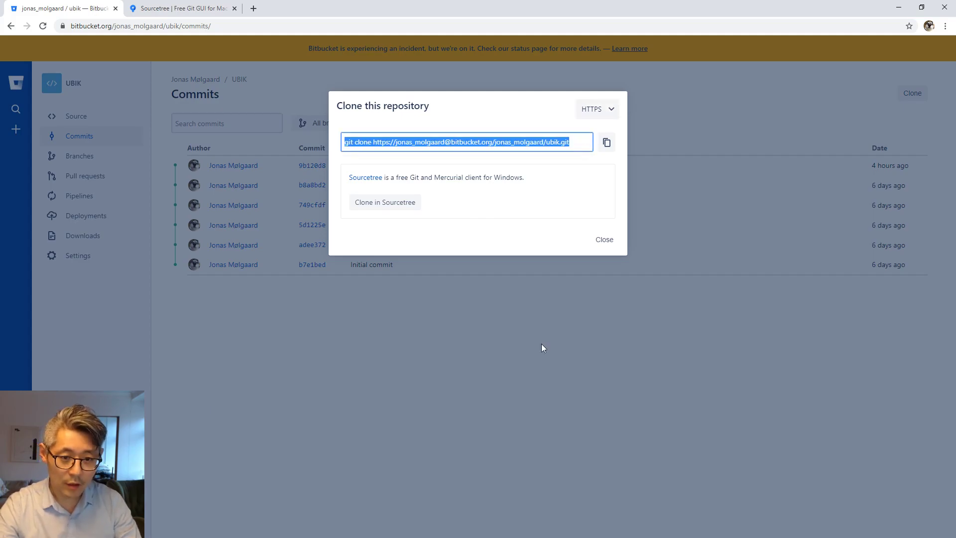
click(603, 239)
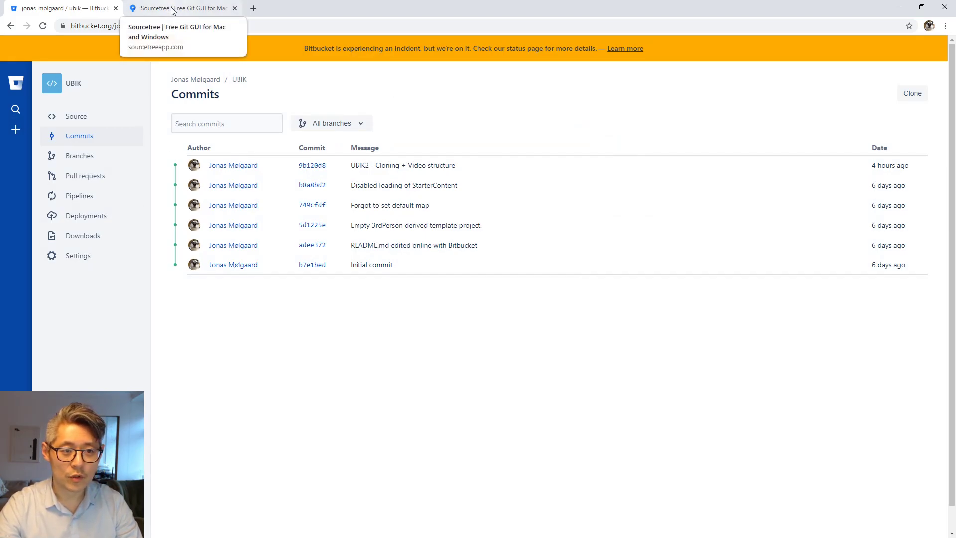
click(180, 8)
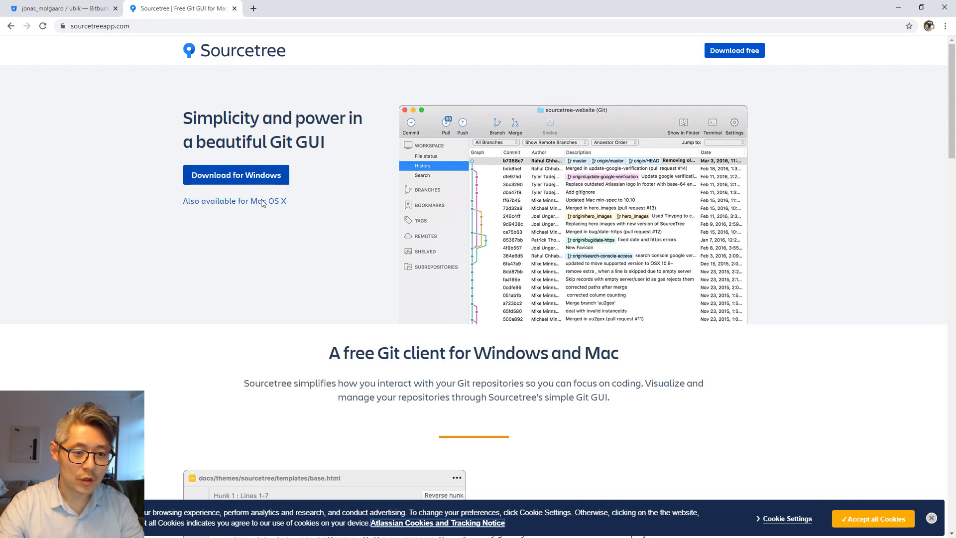
mouse_move(216, 80)
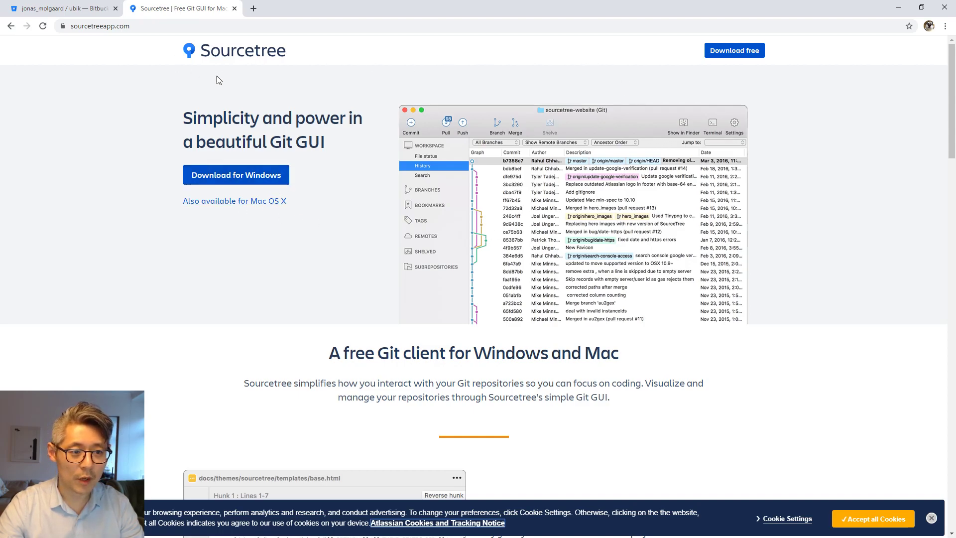
mouse_move(864, 10)
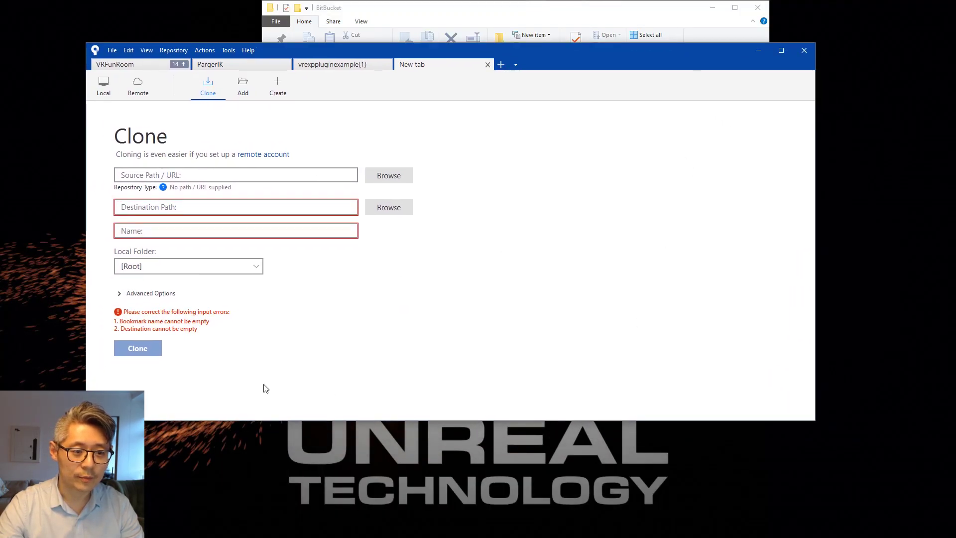
mouse_move(208, 83)
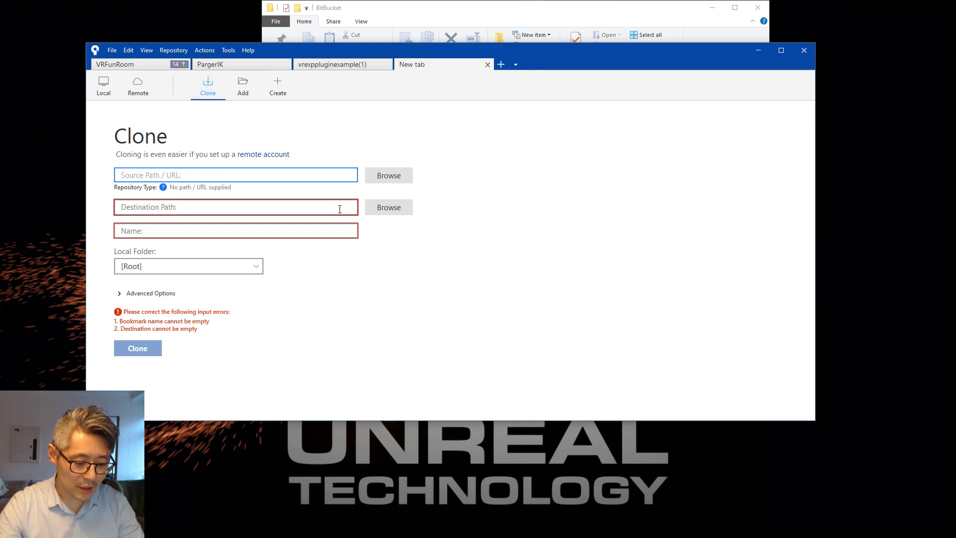
text(clone https://jonas_molgaard@bitbucket.org/jonas_molgaard/ubik.git)
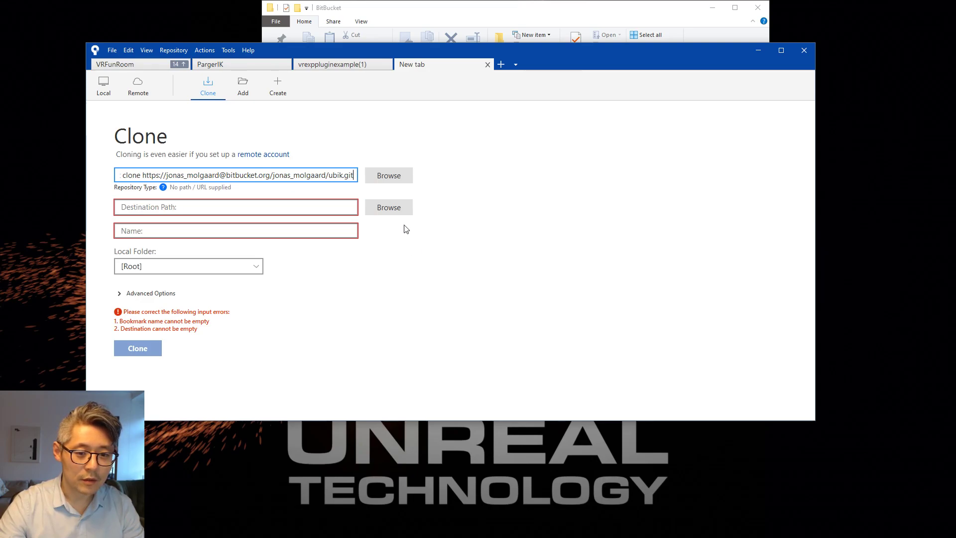
click(388, 207)
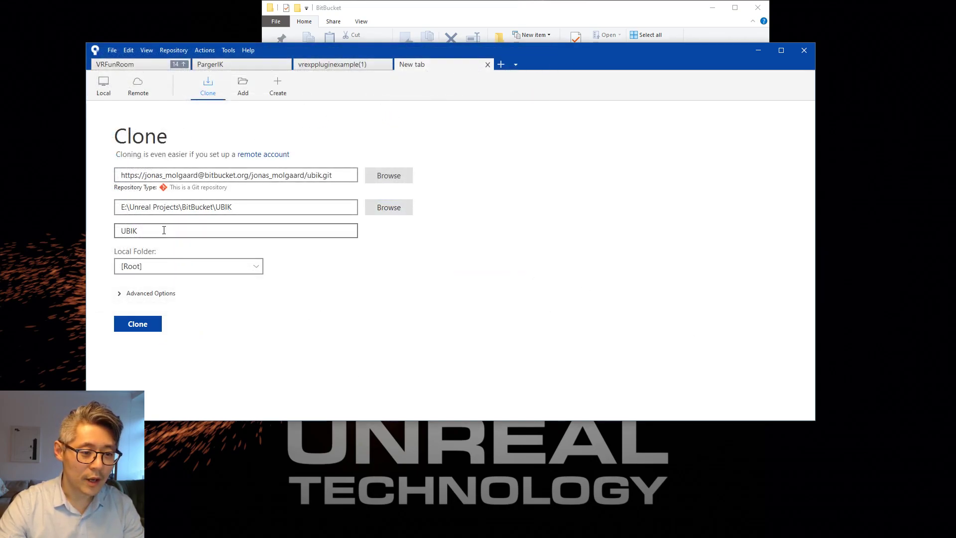
double_click(128, 230)
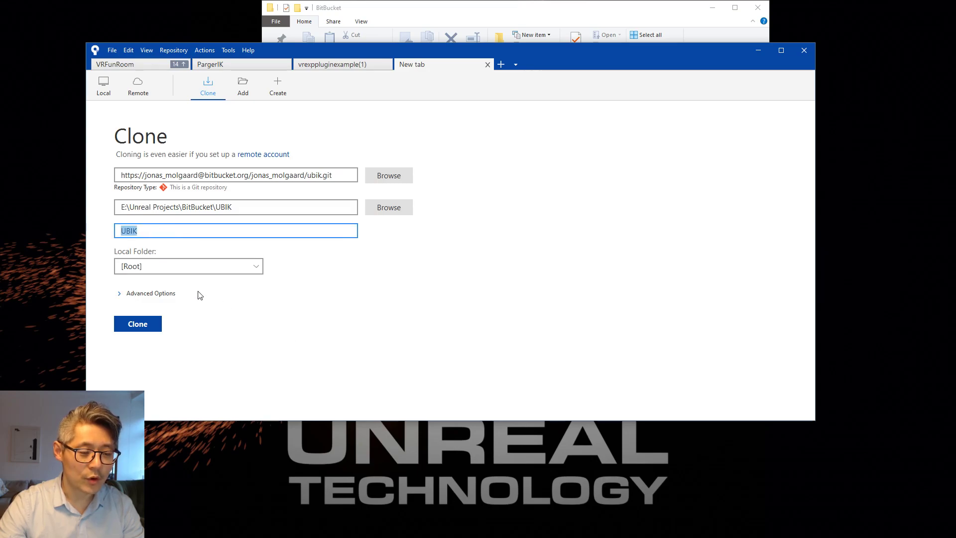
click(138, 323)
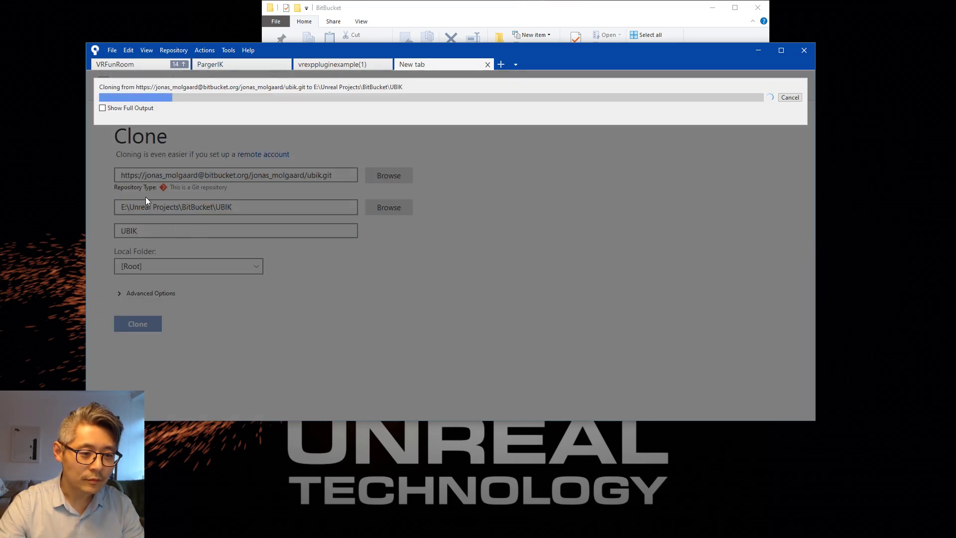
View the full clone output, check the new UBIK folder's files, and close the finished dialog
click(103, 108)
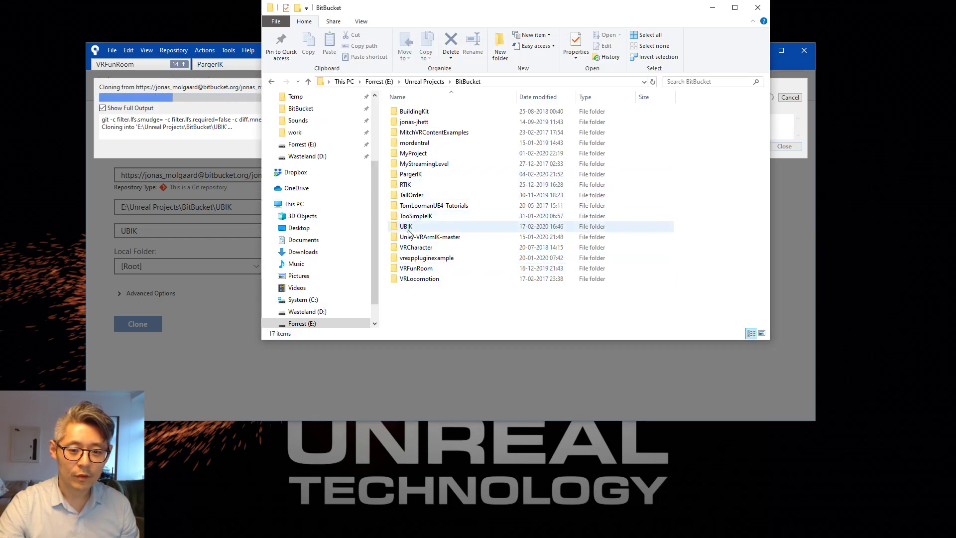
double_click(405, 226)
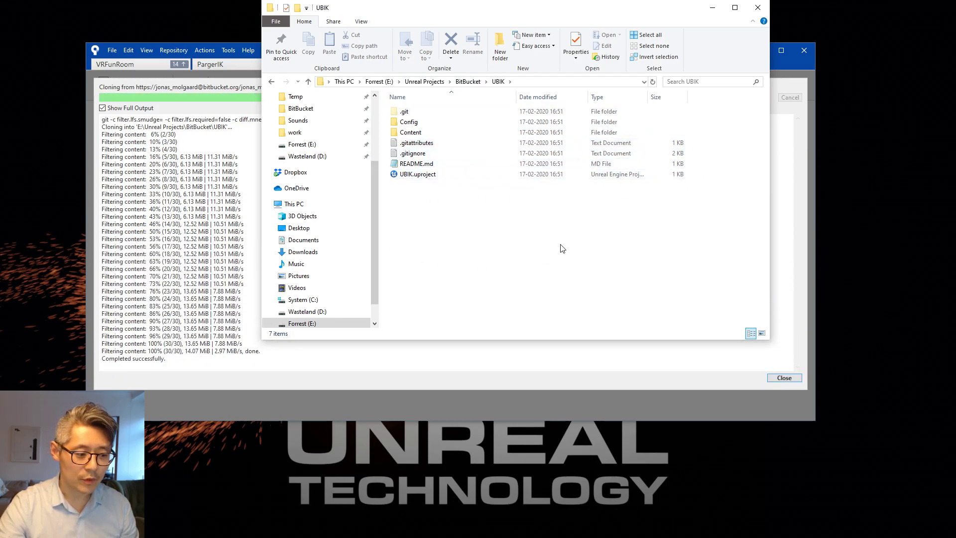
click(416, 173)
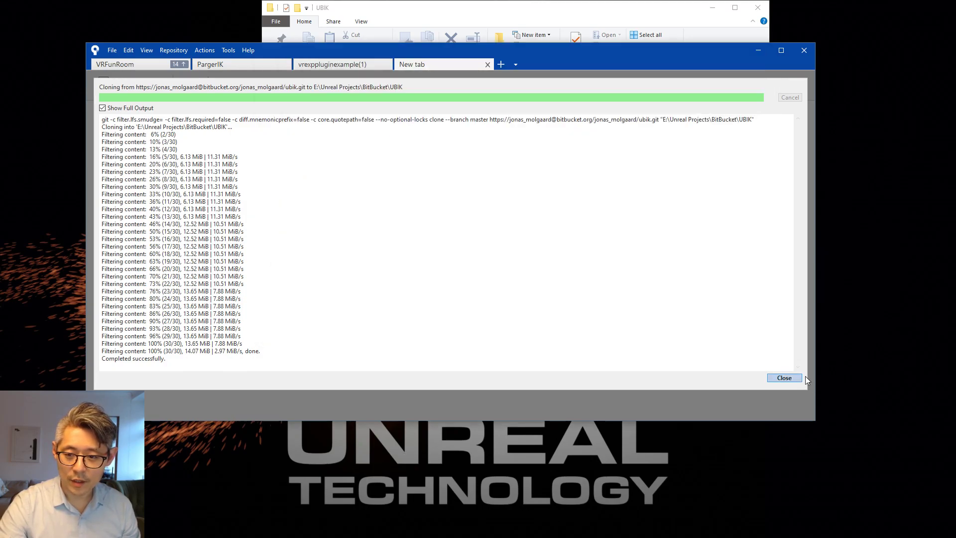
click(783, 378)
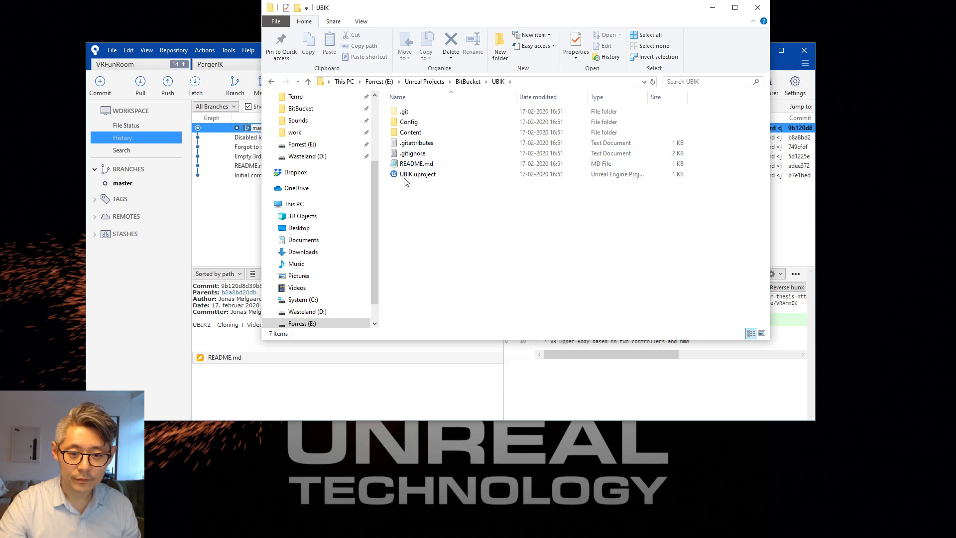
Launch UBIK.uproject in the editor and run a play session of its level
click(417, 173)
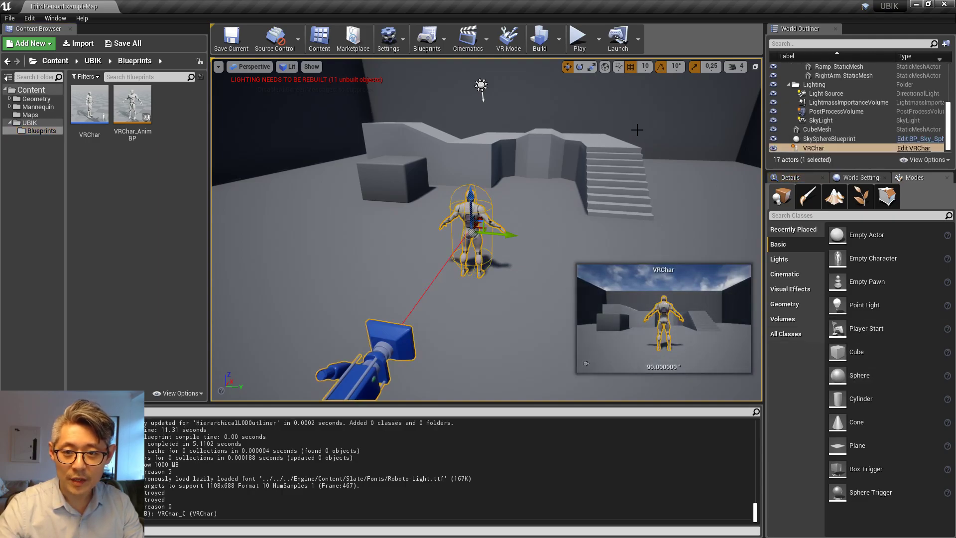
mouse_move(577, 35)
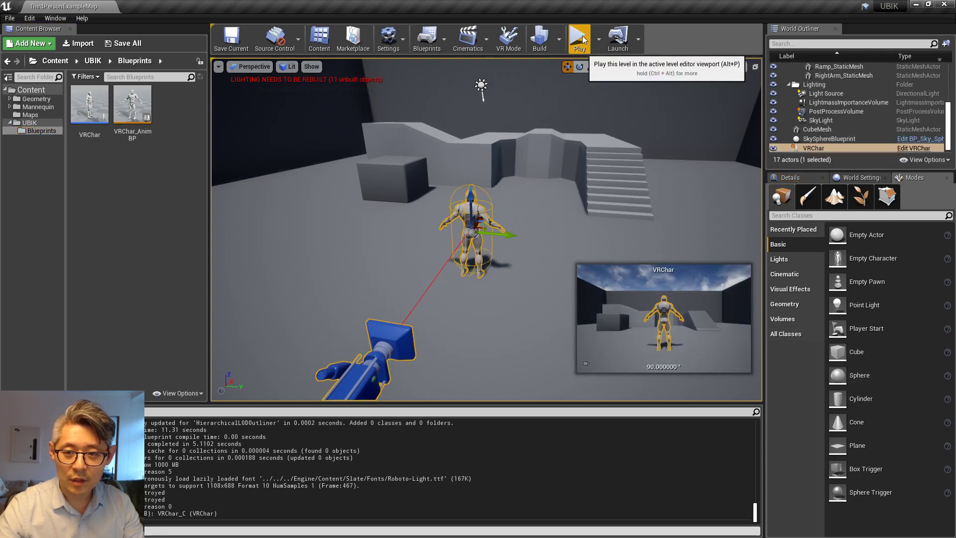
click(577, 38)
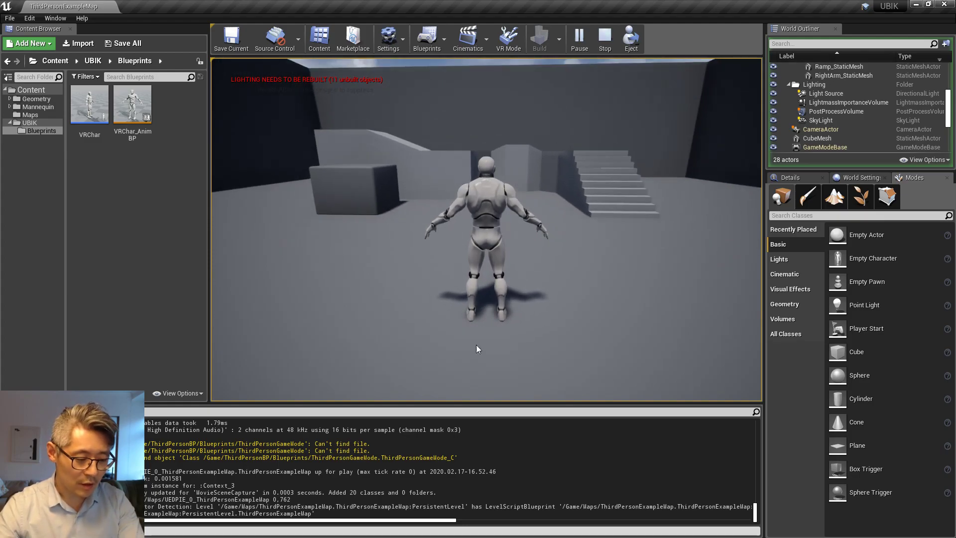
click(387, 38)
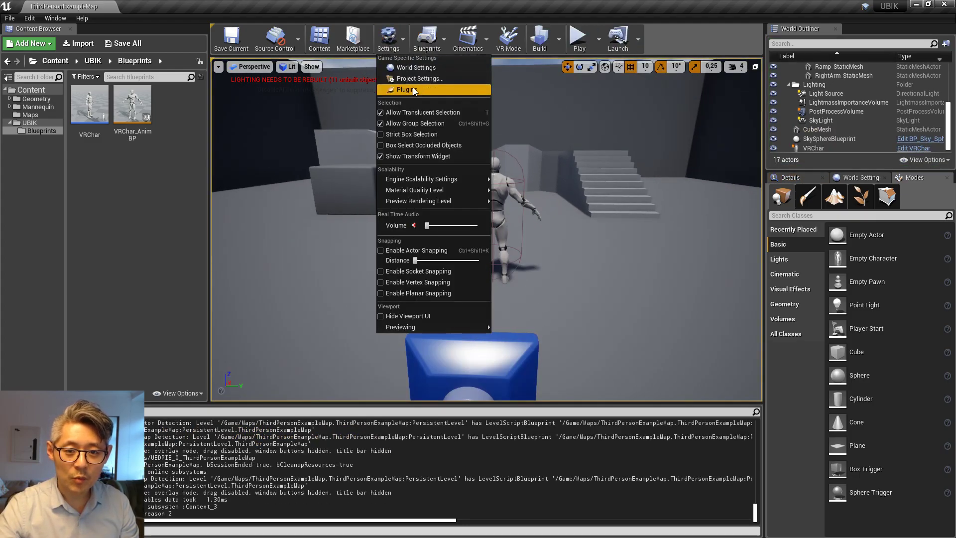
Show the Engine Input settings in Project Settings with Action Mappings expanded
click(419, 79)
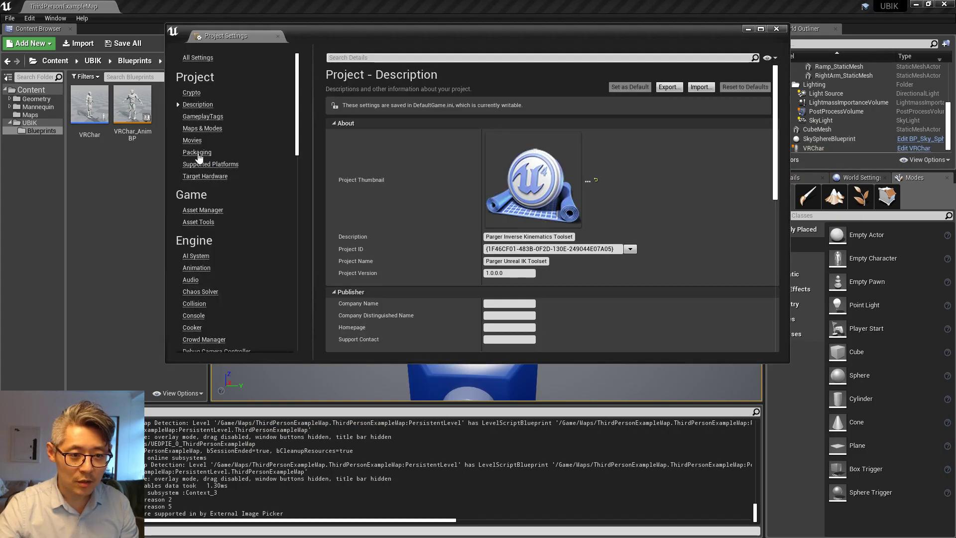
scroll(down, 3)
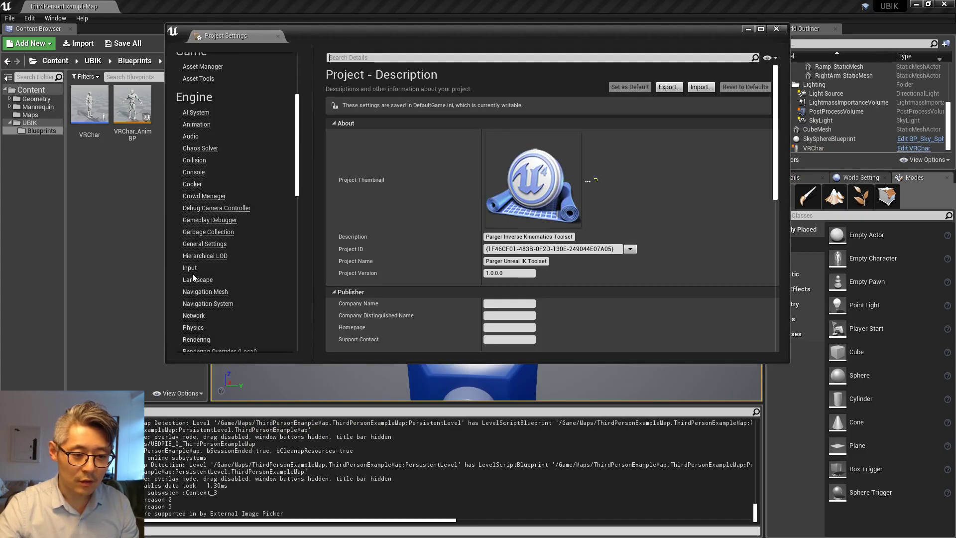
click(189, 268)
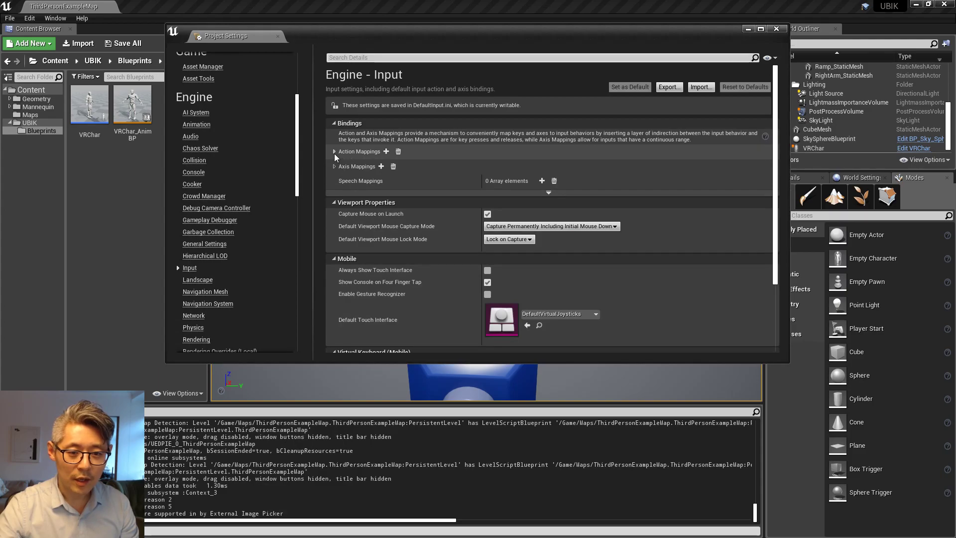
click(334, 151)
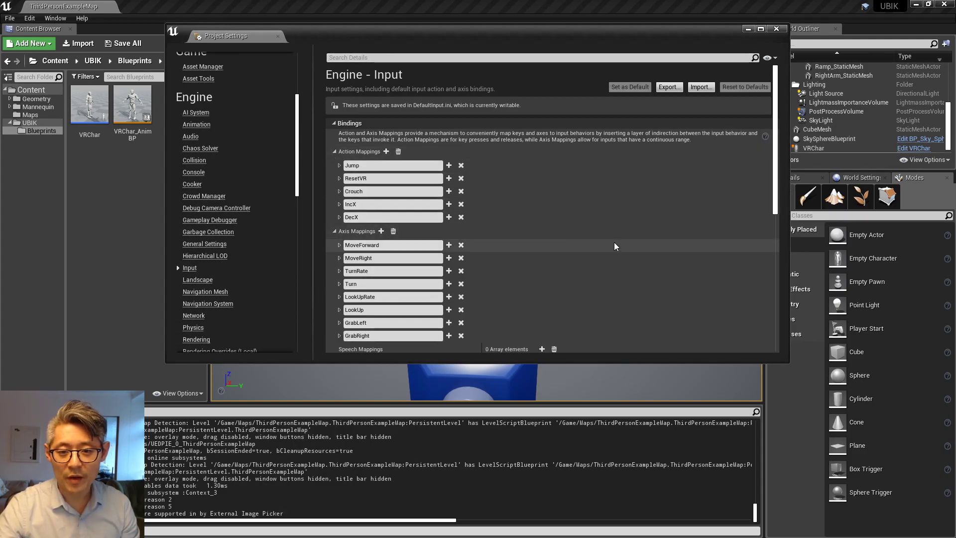
Expand the IncX and DecX action mappings to confirm keys 1 and 2
click(390, 217)
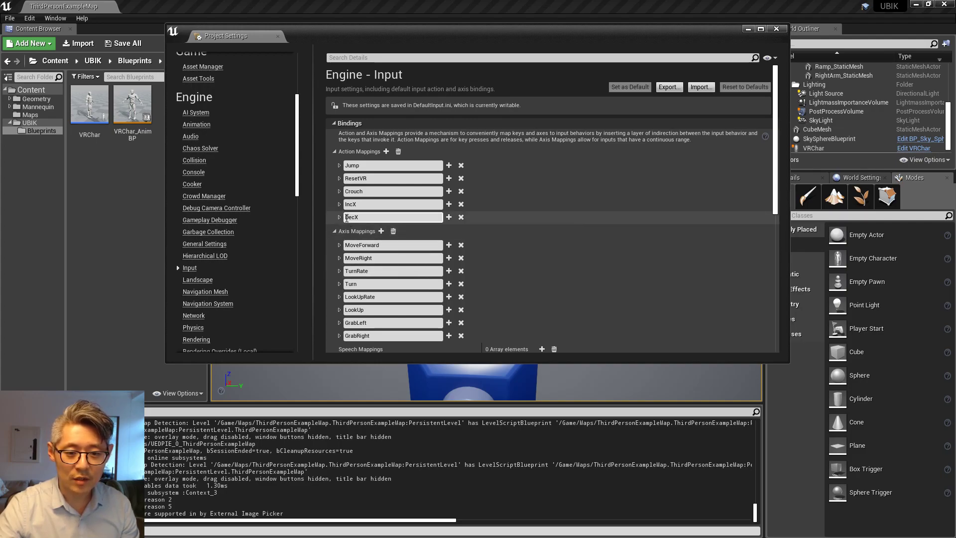
click(339, 245)
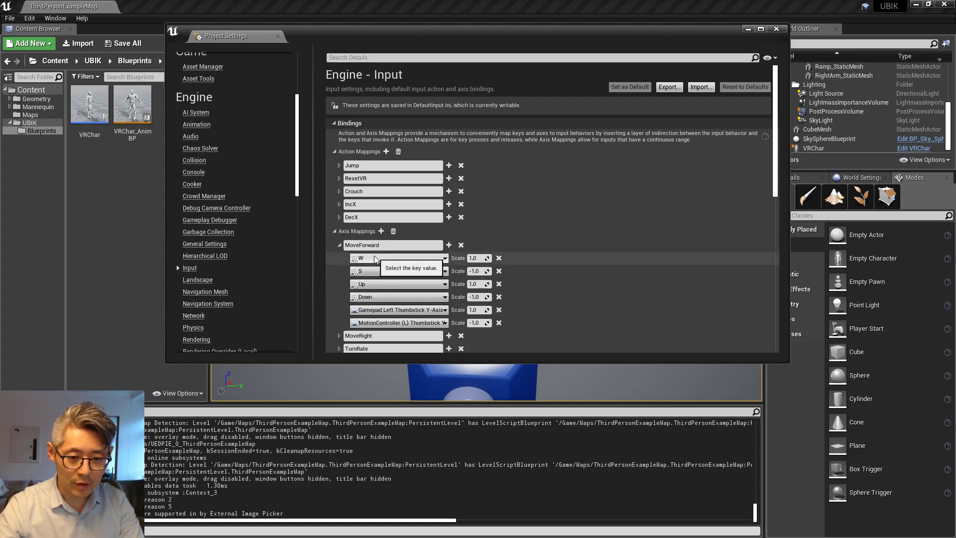
mouse_move(401, 315)
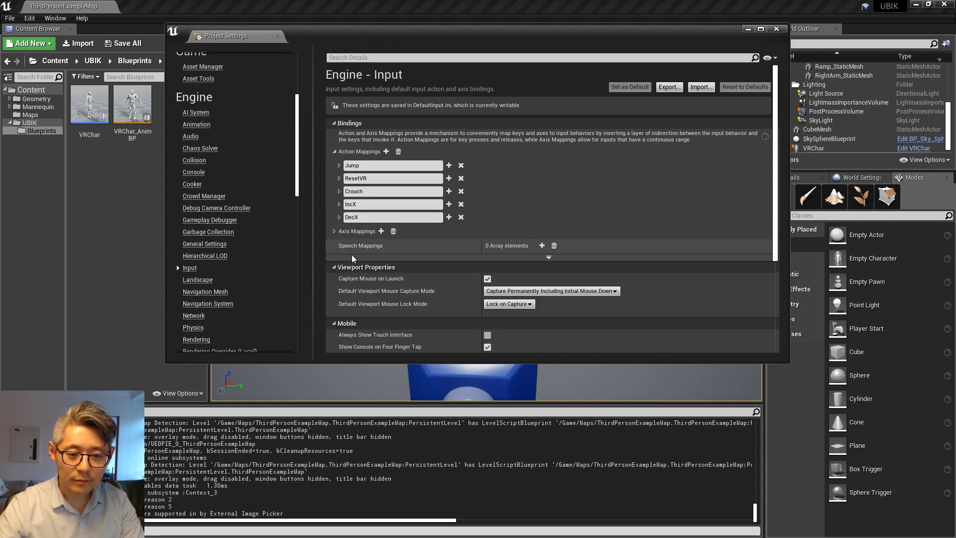
click(335, 230)
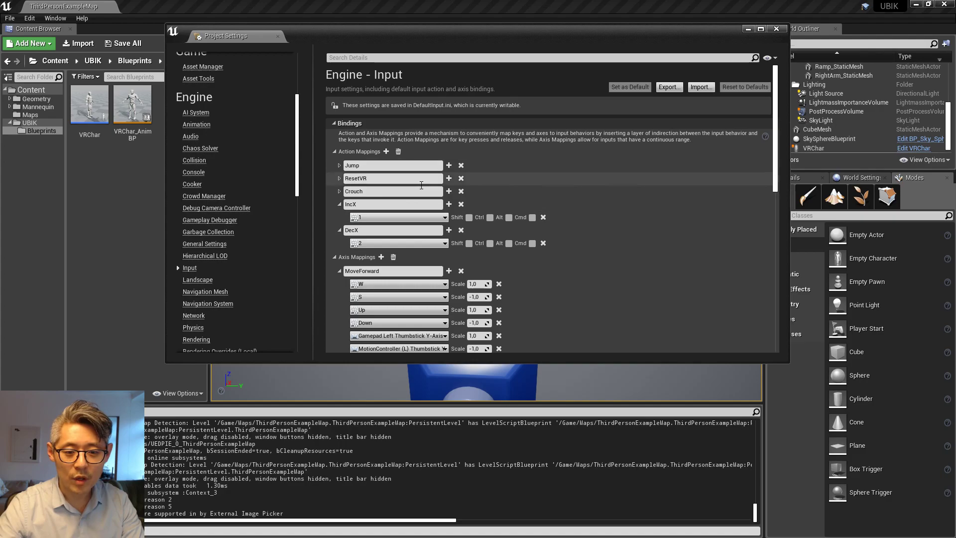
click(392, 165)
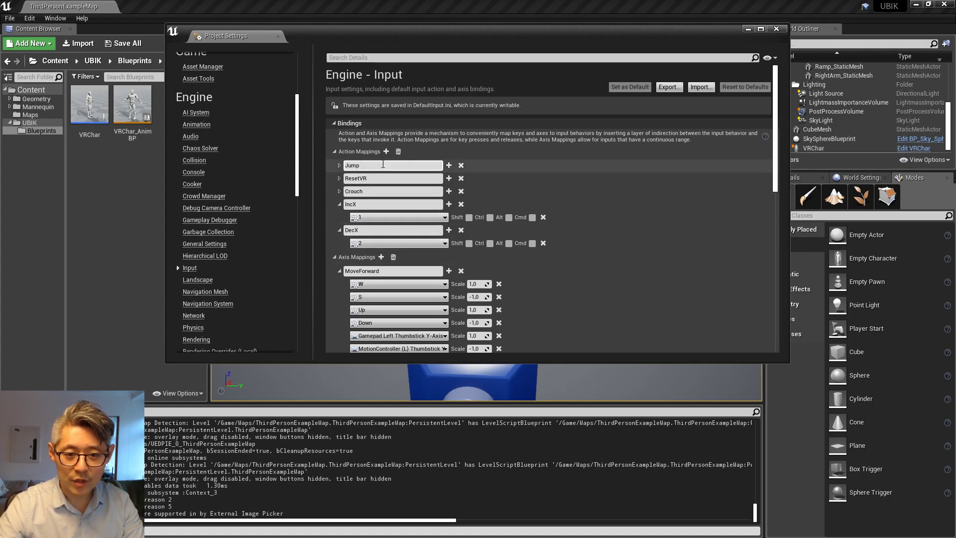
mouse_move(386, 151)
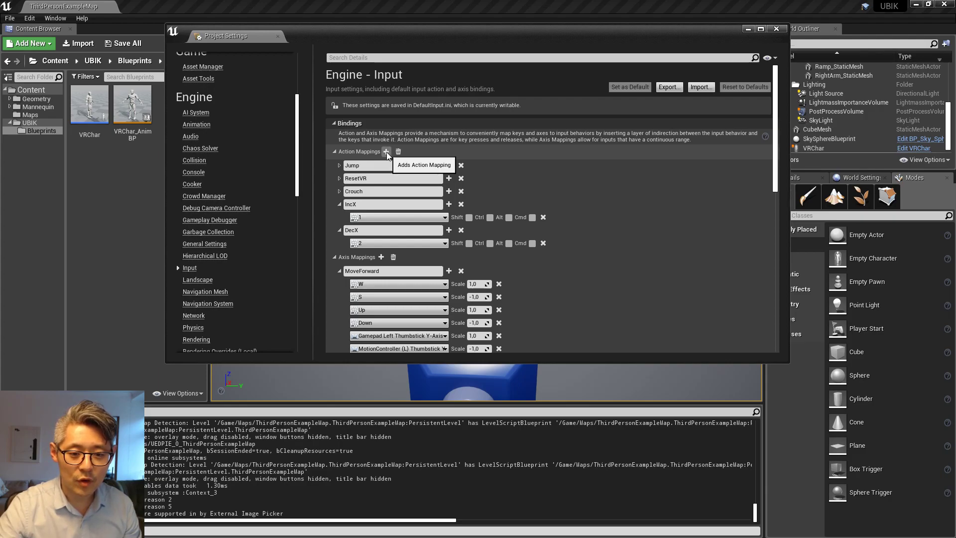
Add IncY, DecY, IncZ and DecZ action mappings, binding IncY and DecY to keys 3 and 4
click(386, 151)
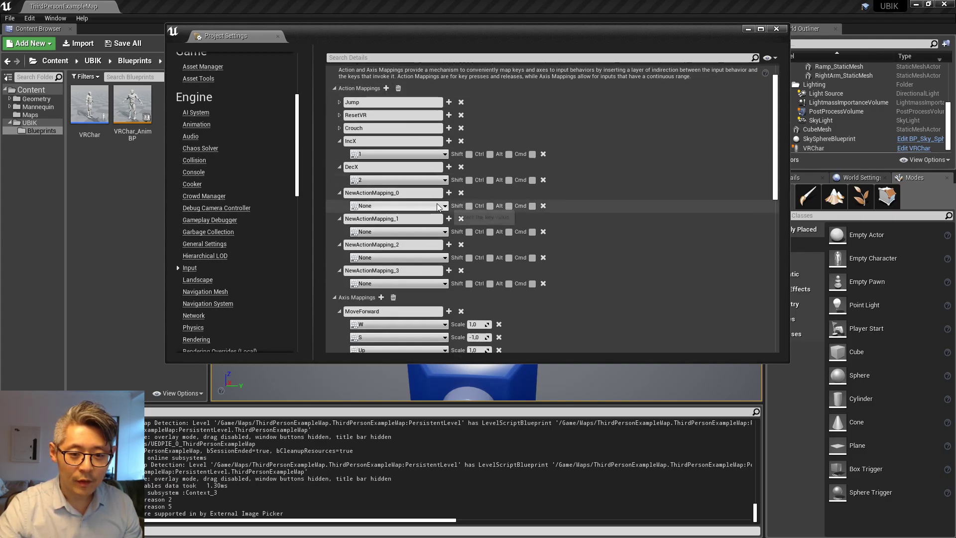
double_click(372, 192)
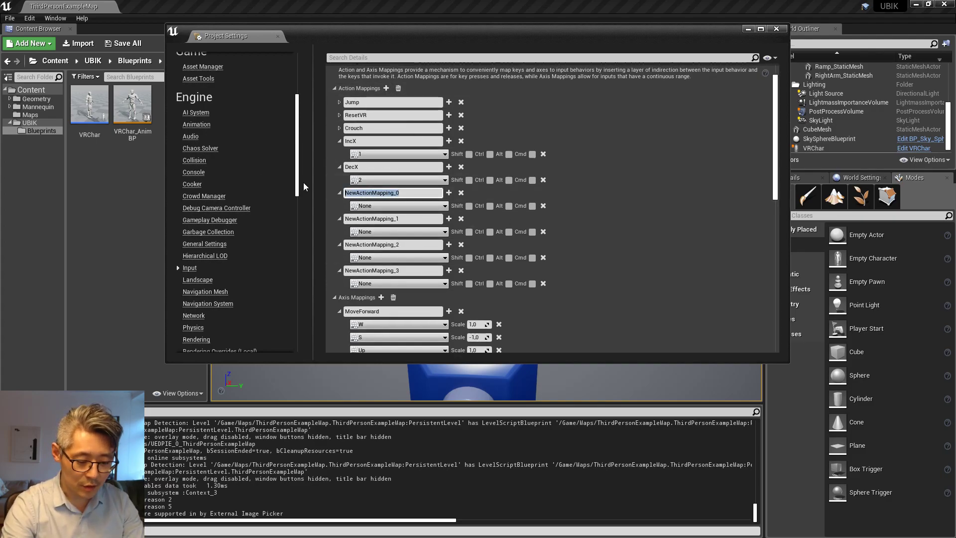
text(DecYT)
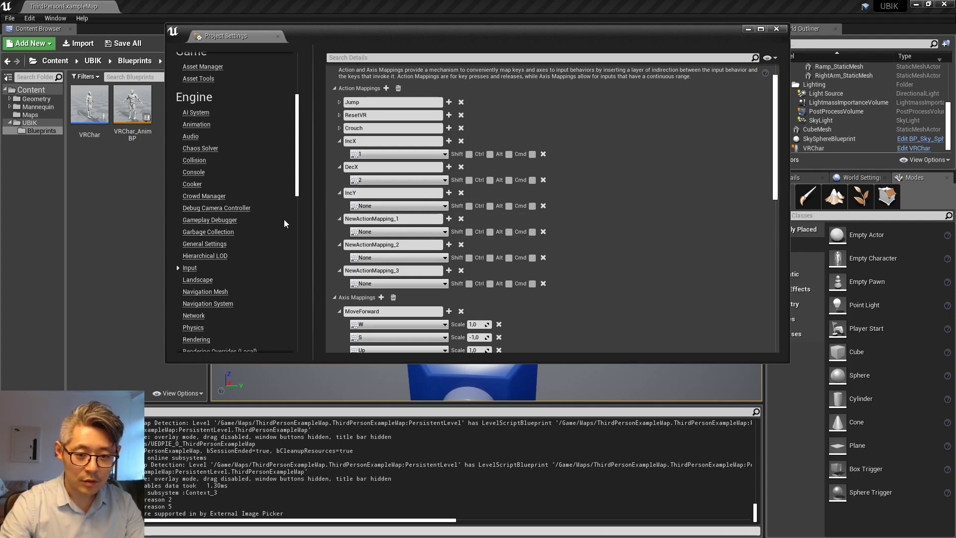
double_click(390, 218)
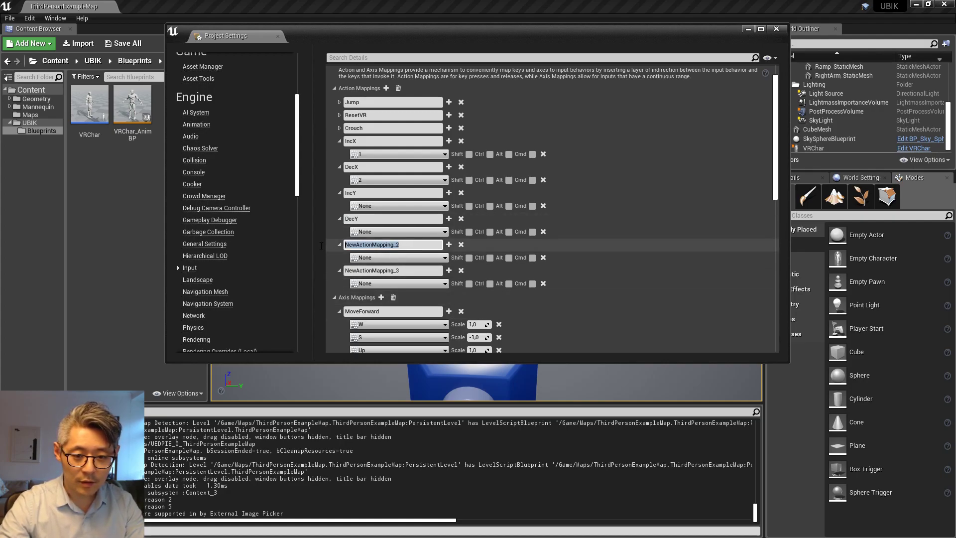
text(IncZ)
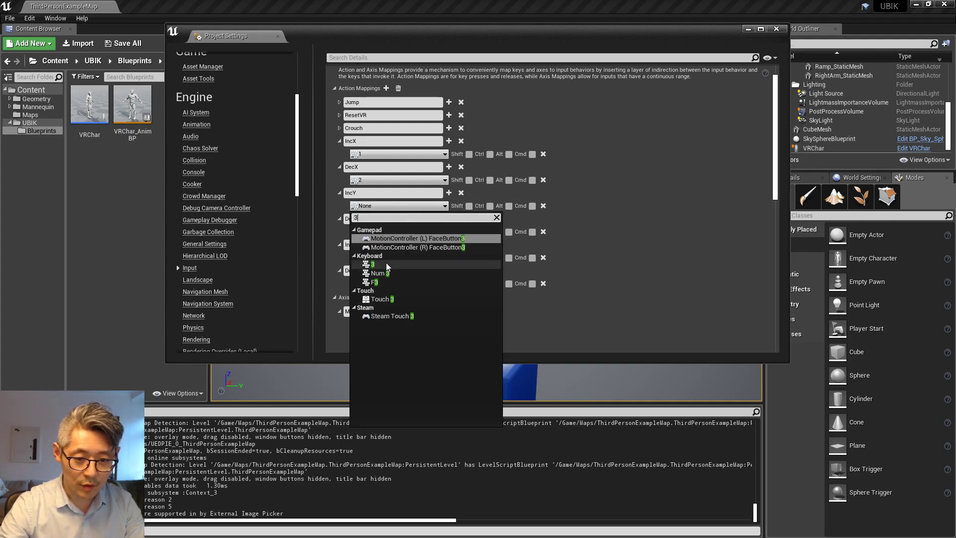
text(4)
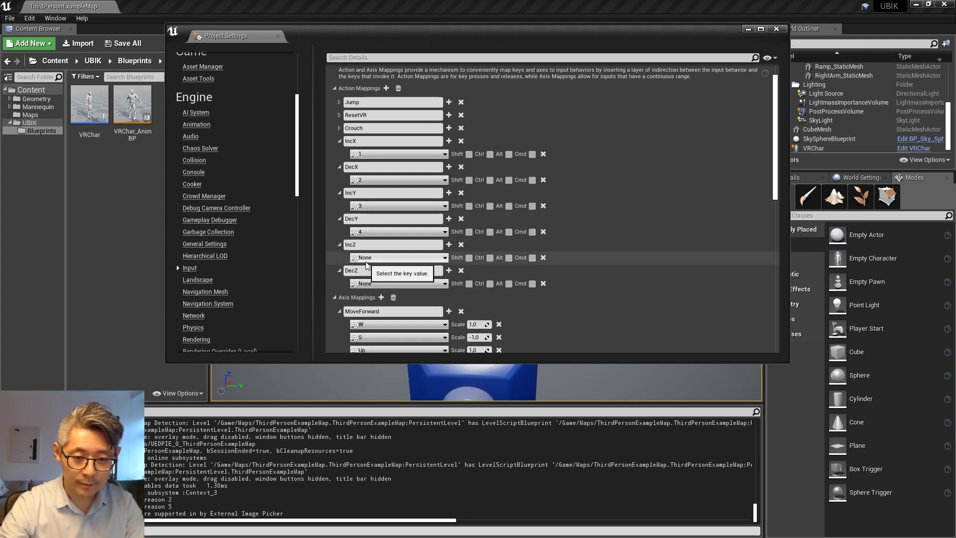
click(396, 270)
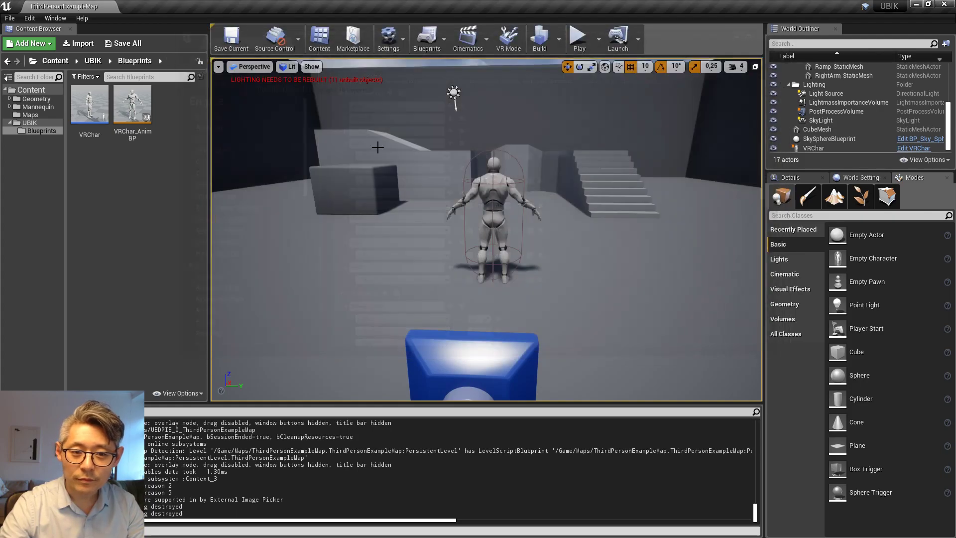
mouse_move(599, 38)
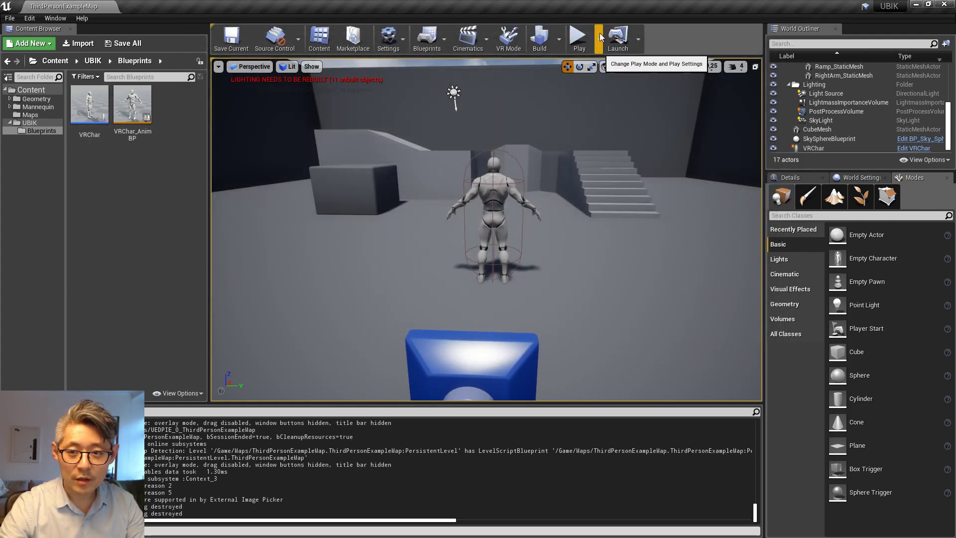
Run the level in VR Preview play mode
click(599, 37)
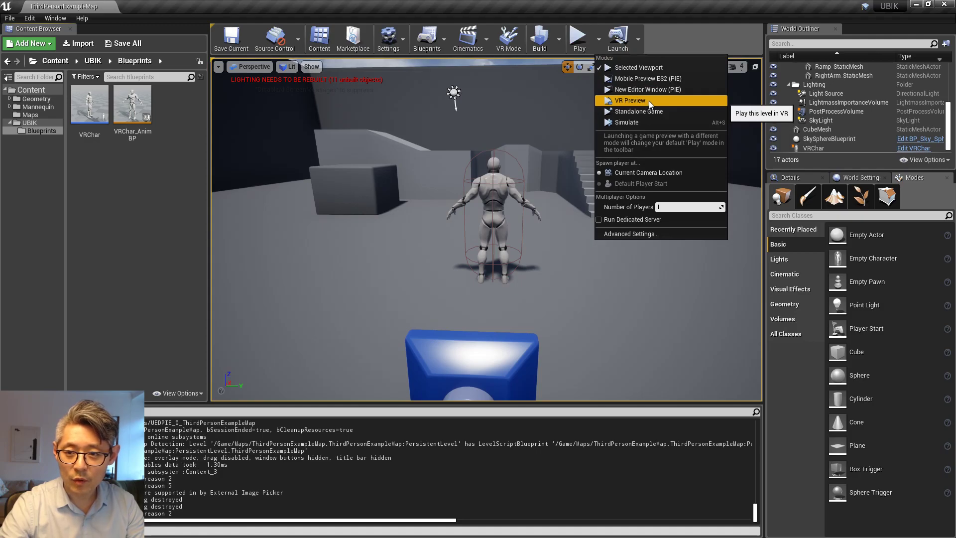
click(637, 111)
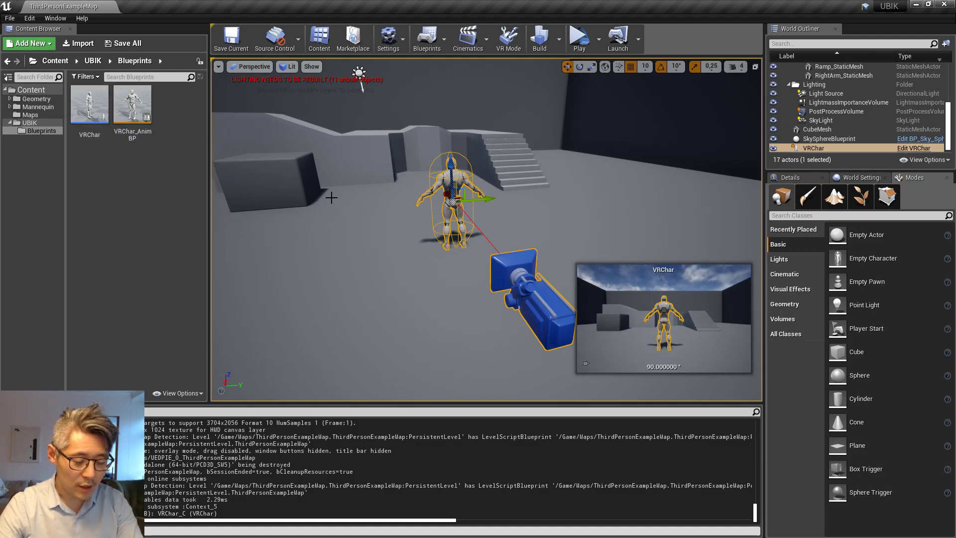
mouse_move(89, 104)
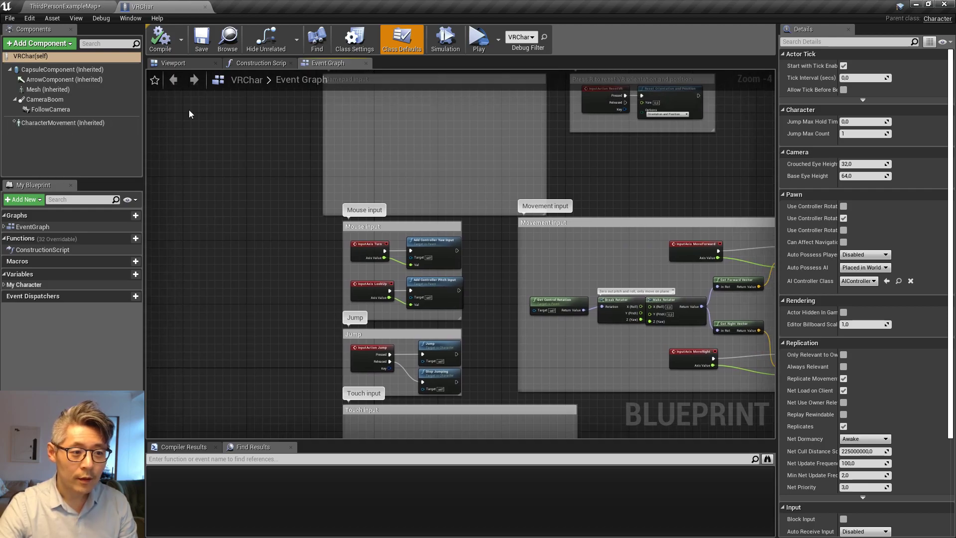
Select VRChar's CameraBoom and view it in the blueprint's 3D viewport
click(45, 100)
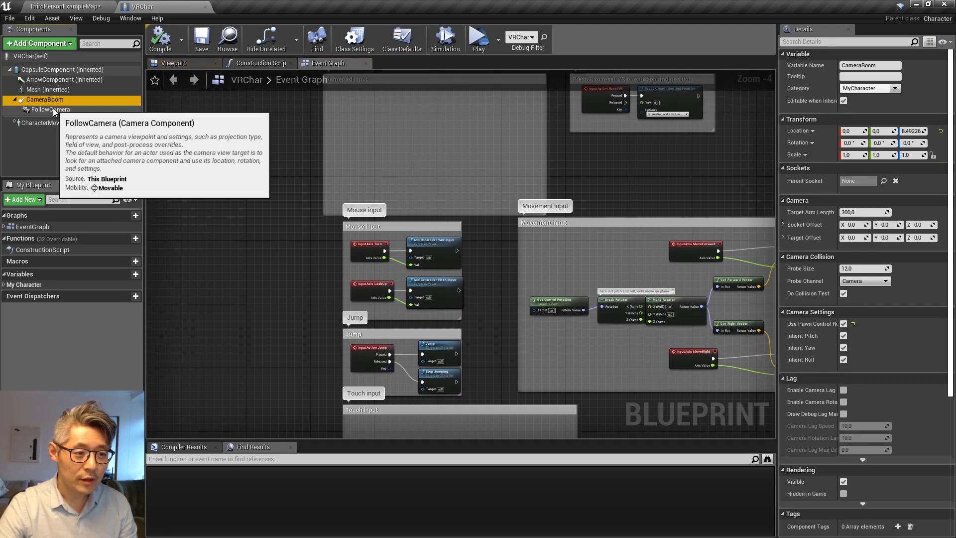
click(173, 63)
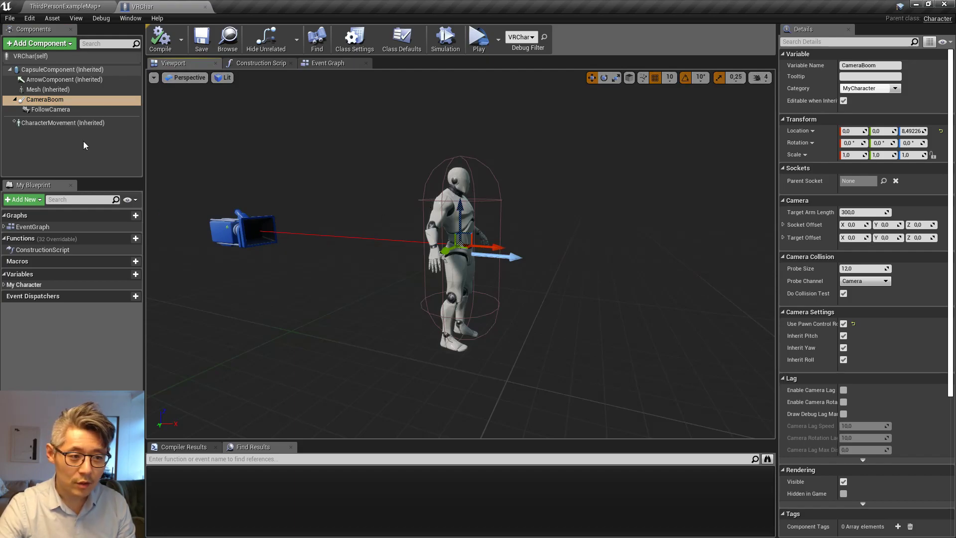
Select FollowCamera and scroll its details to the Activation settings
click(51, 109)
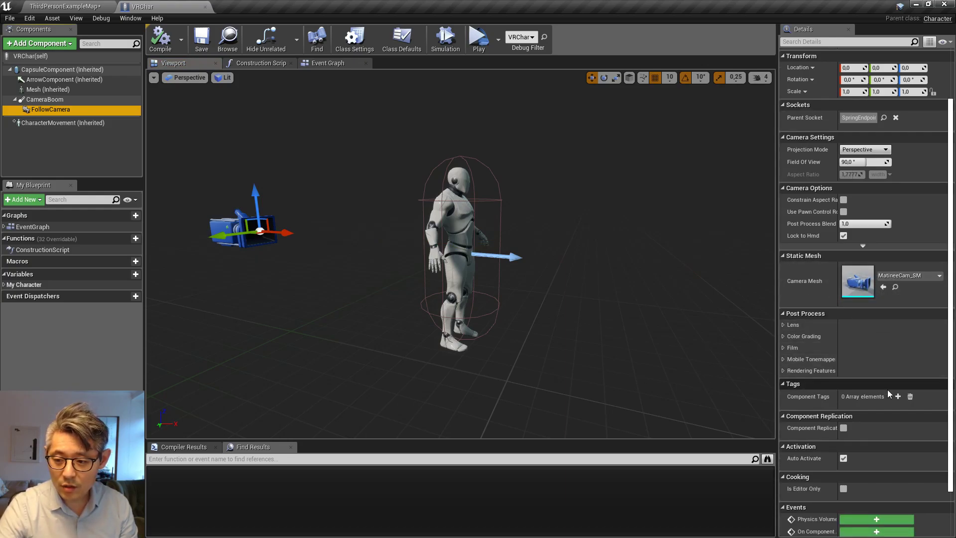
scroll(down, 3)
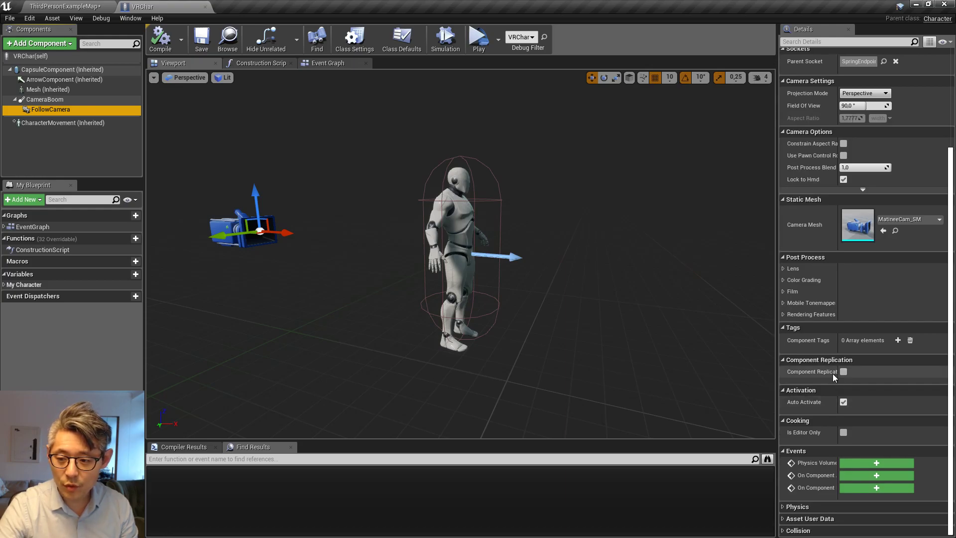
mouse_move(843, 402)
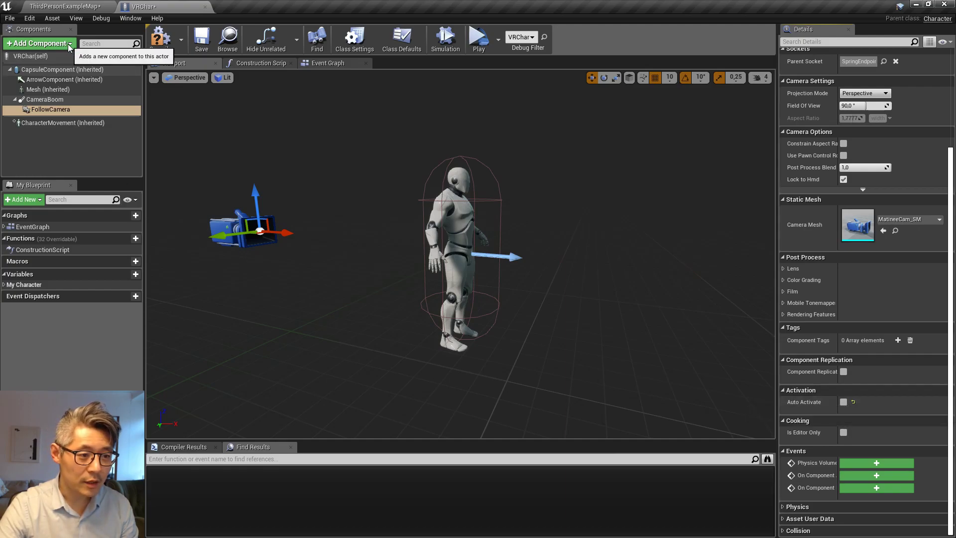
Add scene component VROrigin under CapsuleComponent with its location reset to zero
click(38, 43)
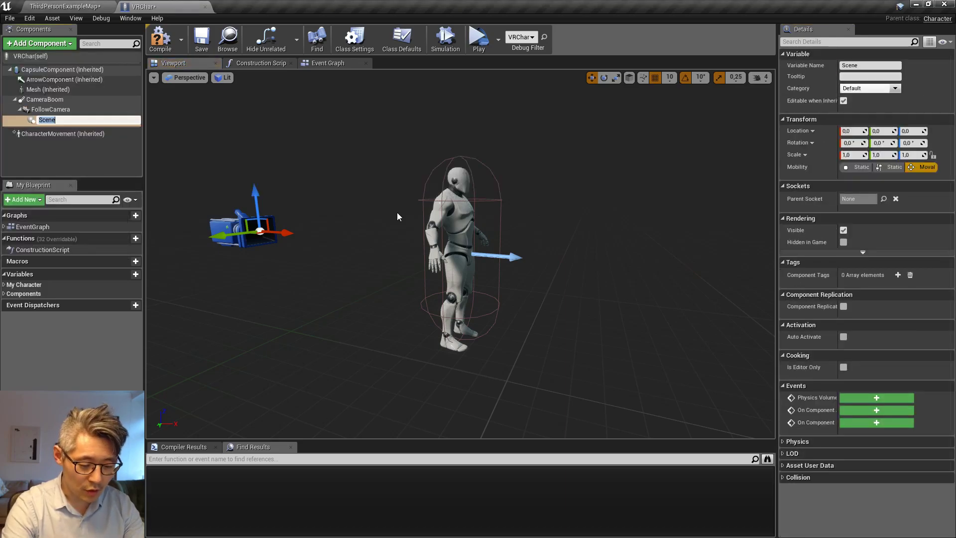
text(VRC)
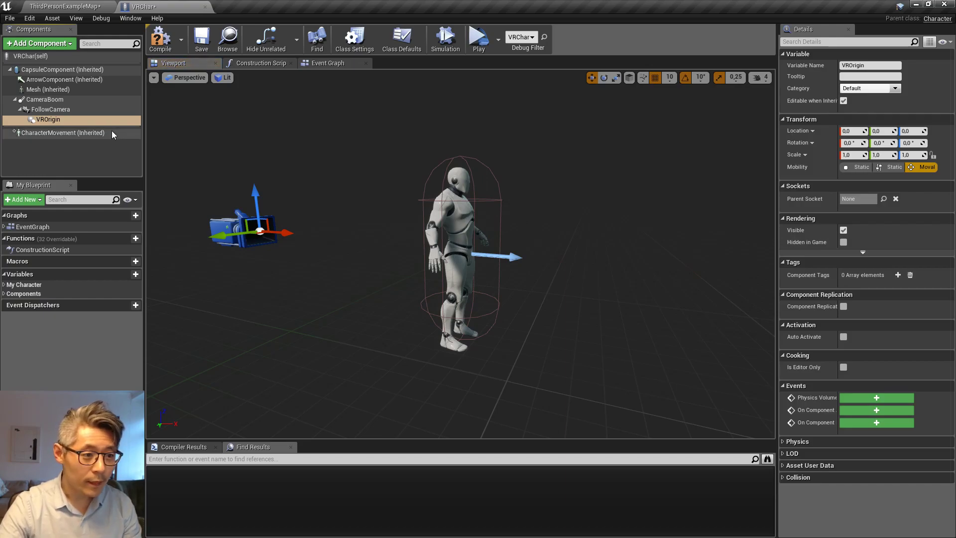
drag(48, 120, 63, 70)
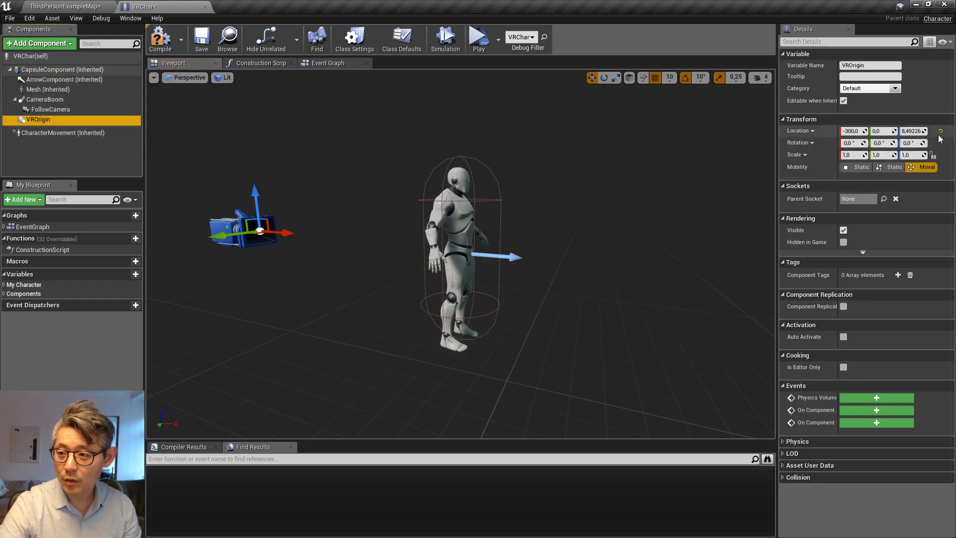
click(939, 130)
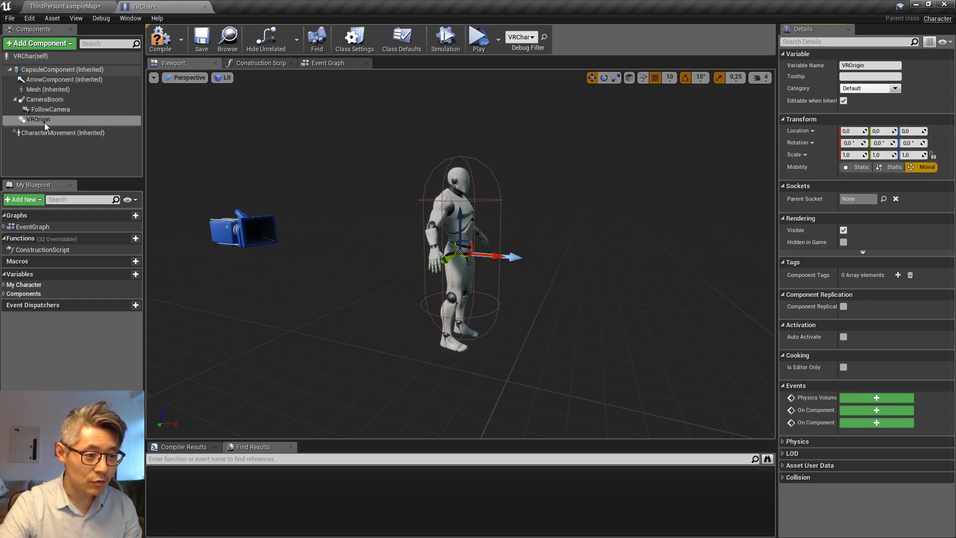
click(39, 118)
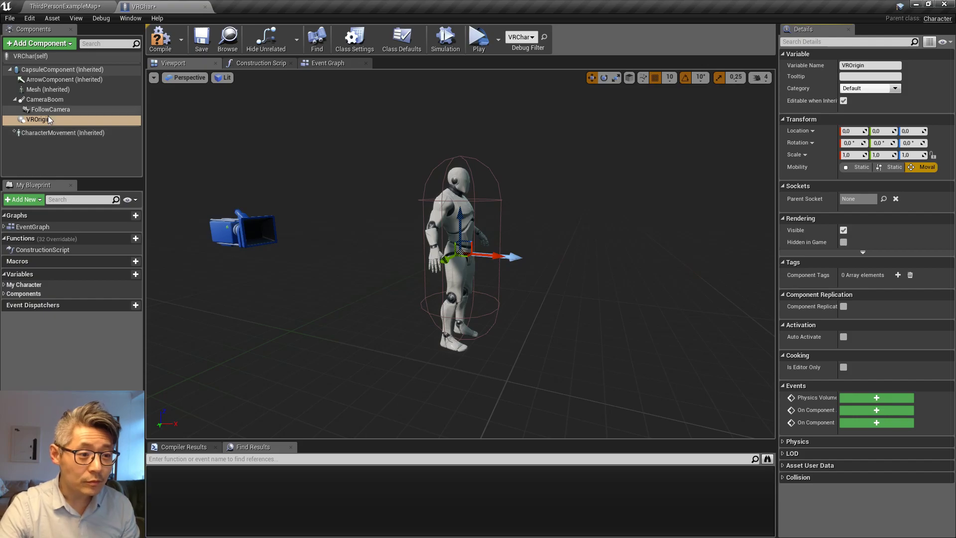
right_click(38, 119)
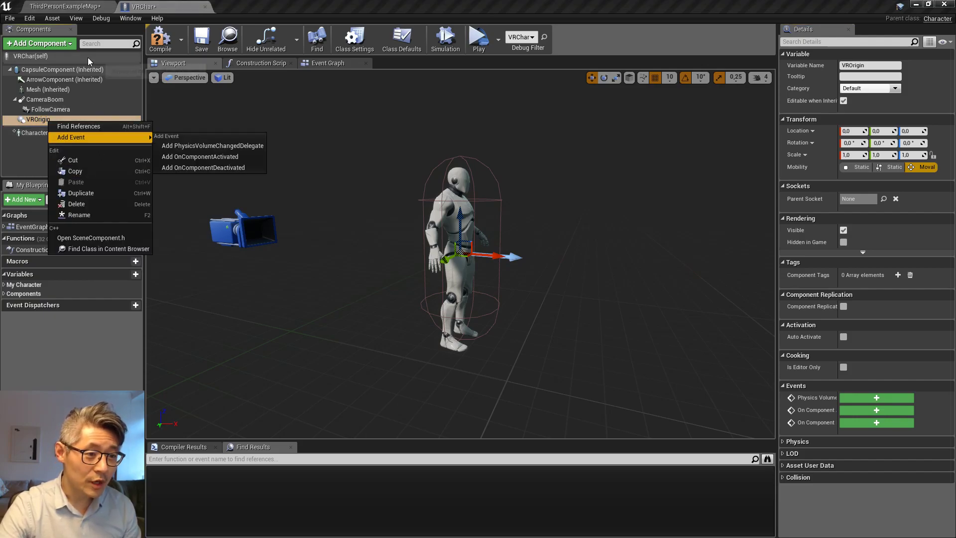
Add a Camera component under VROrigin in VRChar and compile the blueprint
click(38, 42)
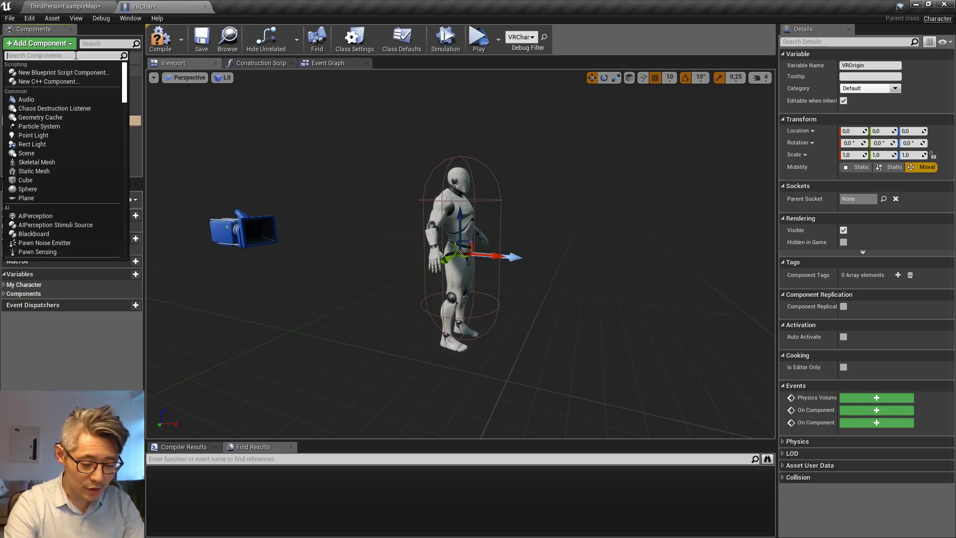
text(camera)
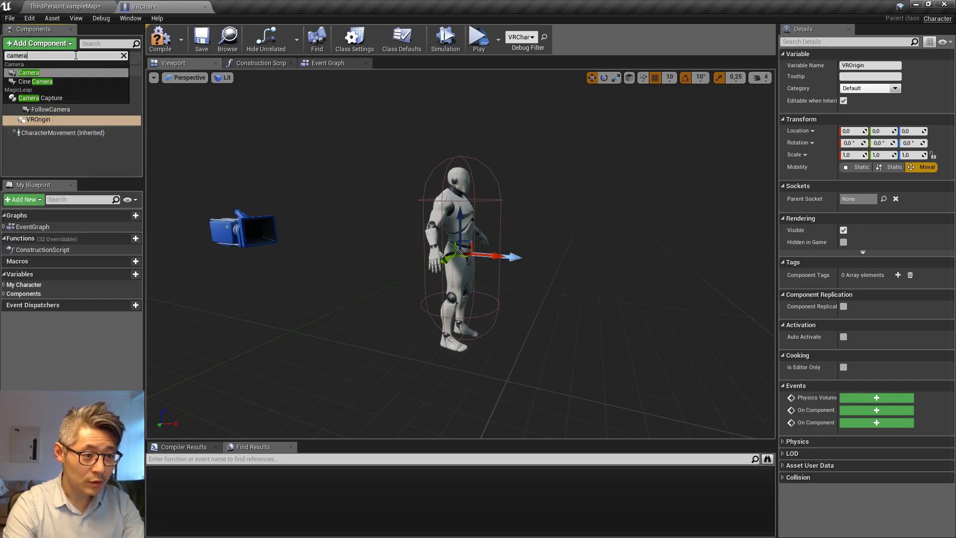
click(29, 73)
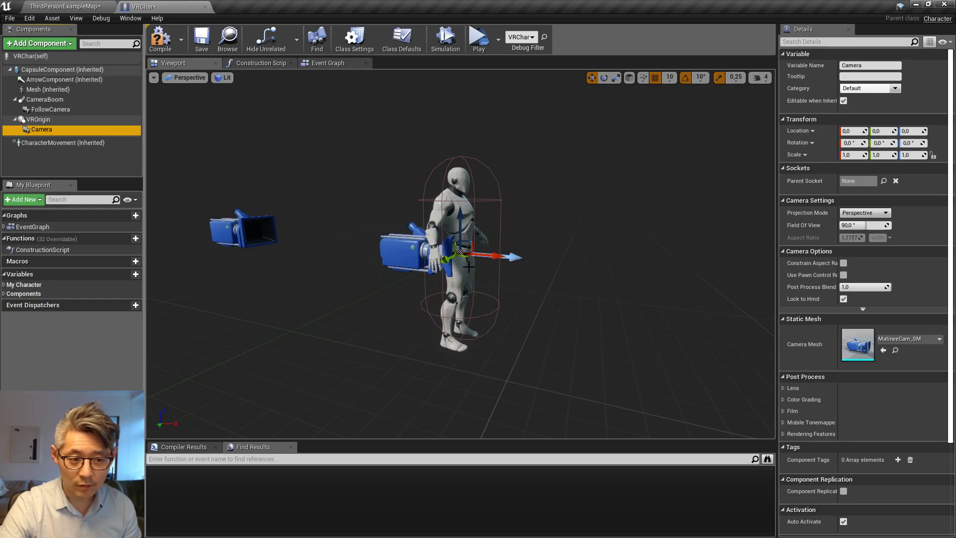
click(159, 39)
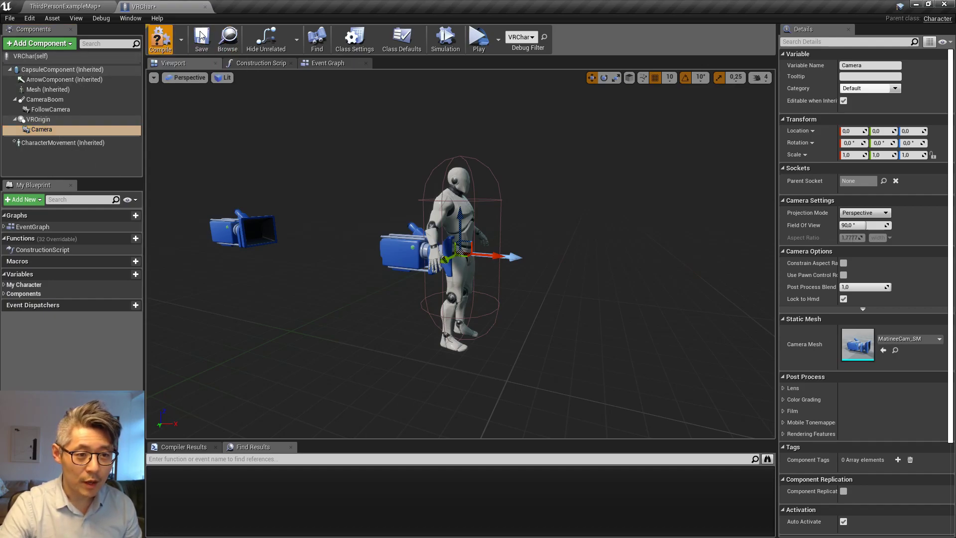
click(159, 38)
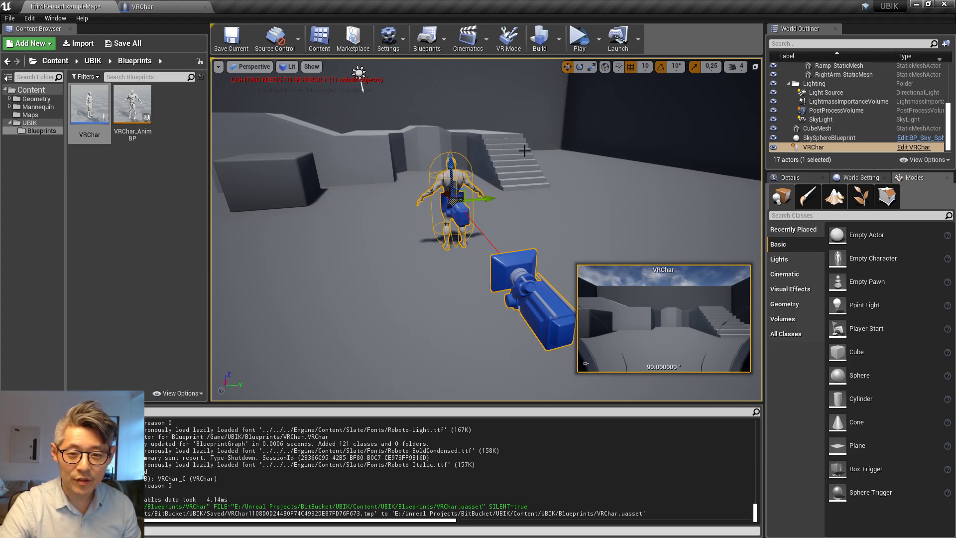
mouse_move(145, 7)
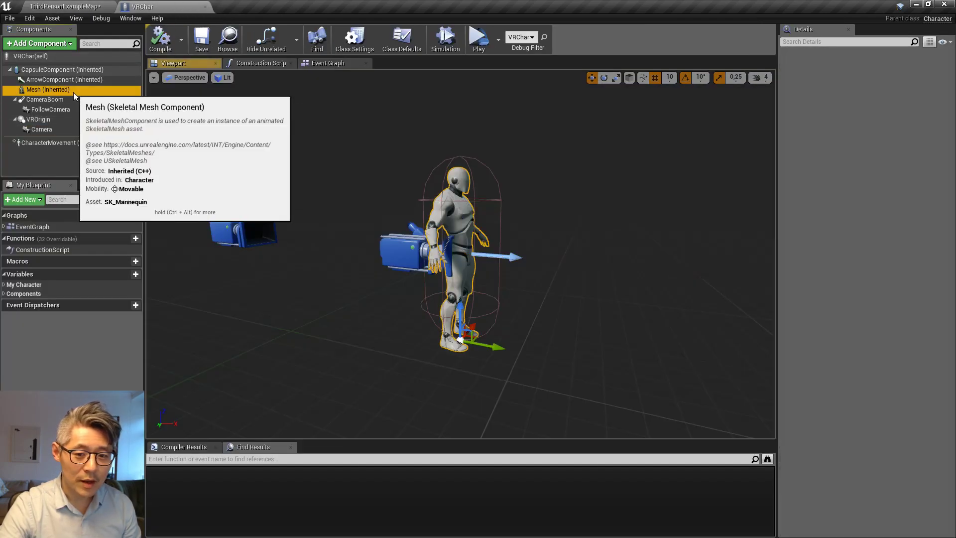
Uncheck Visible on the inherited mannequin Mesh so only the capsule and cameras show
click(48, 90)
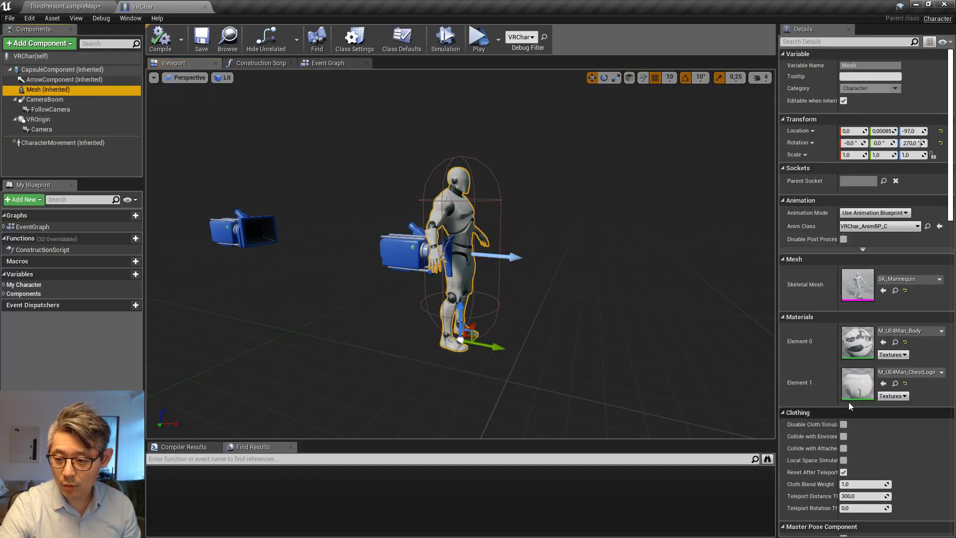
scroll(down, 3)
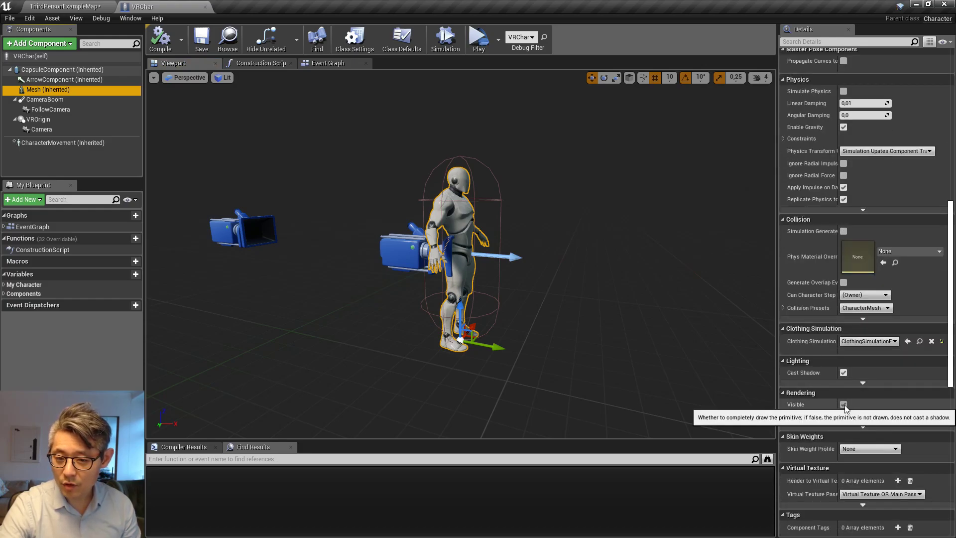
click(843, 405)
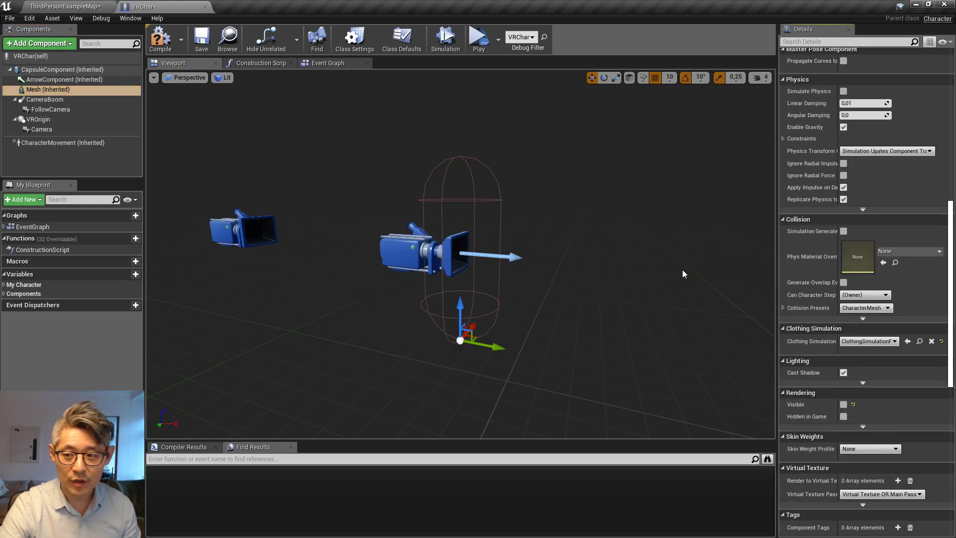
click(843, 403)
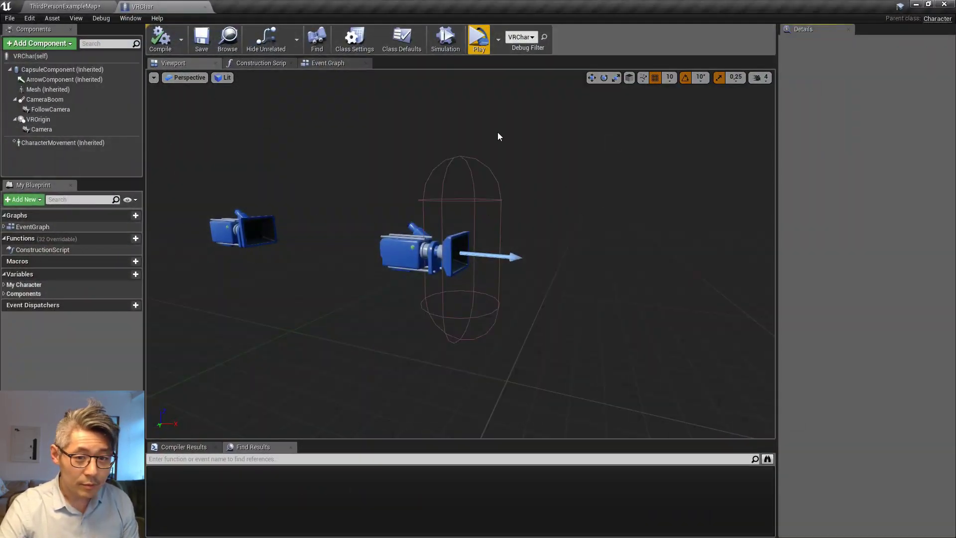
Switch to Sourcetree's UBIK repository, check File Status for pending changes, and return to History
click(201, 40)
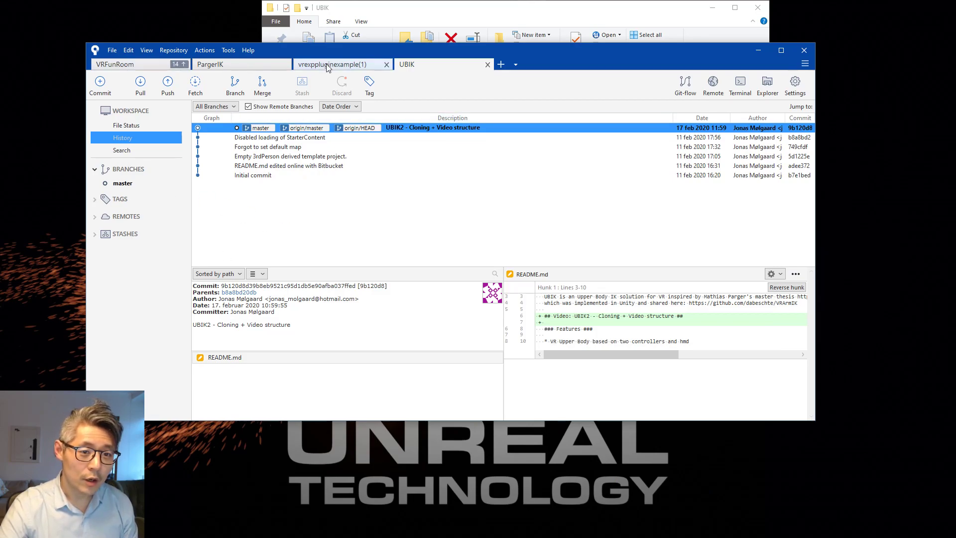
click(126, 126)
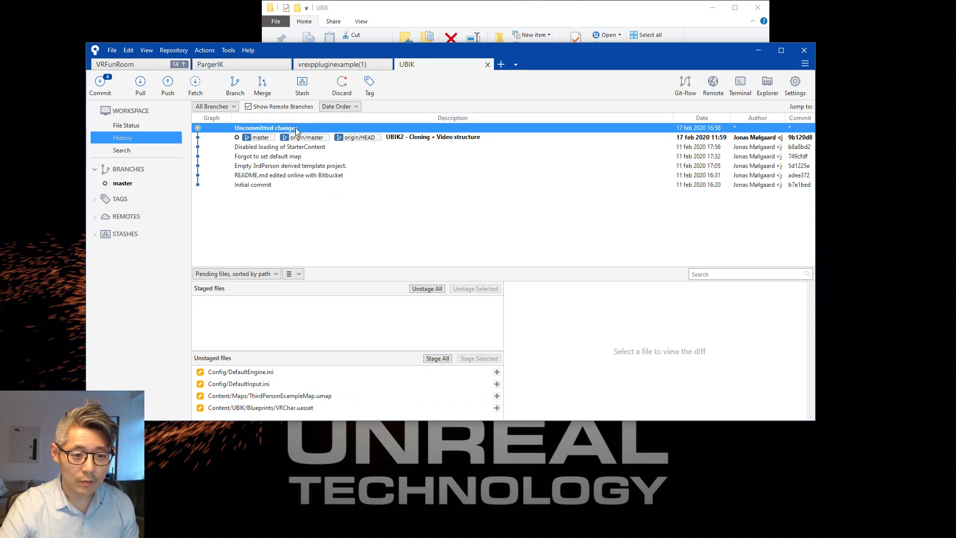
mouse_move(433, 86)
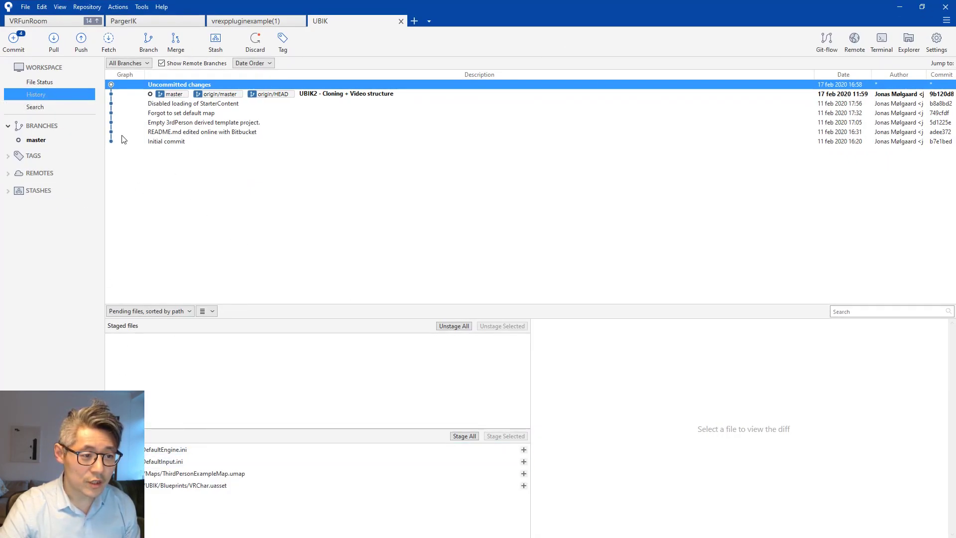
click(39, 82)
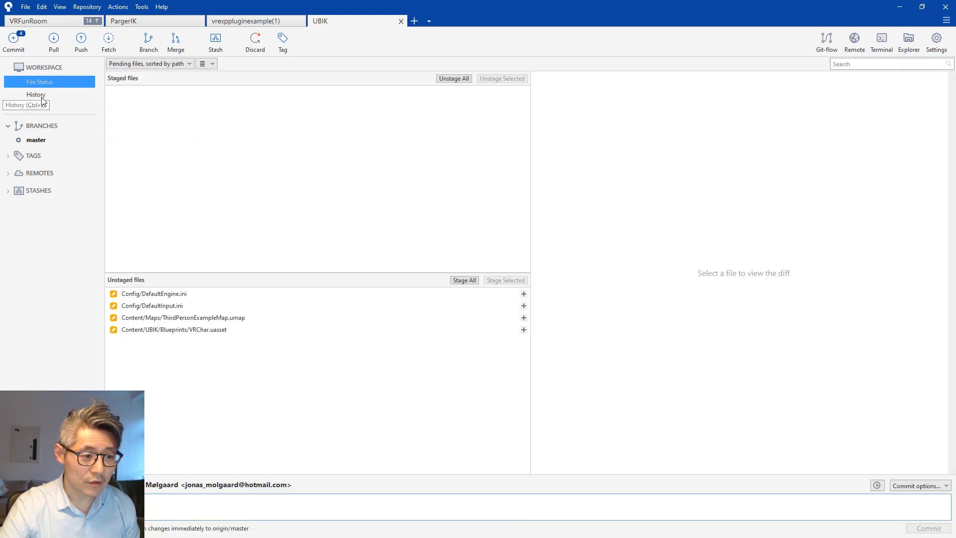
click(36, 94)
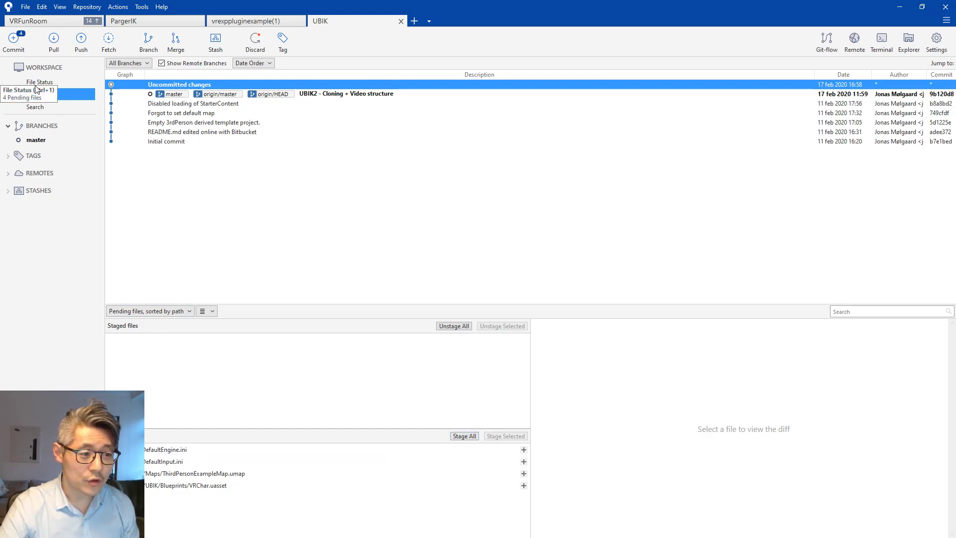
Stage all four changed UBIK files and start the commit message about bindings
click(40, 81)
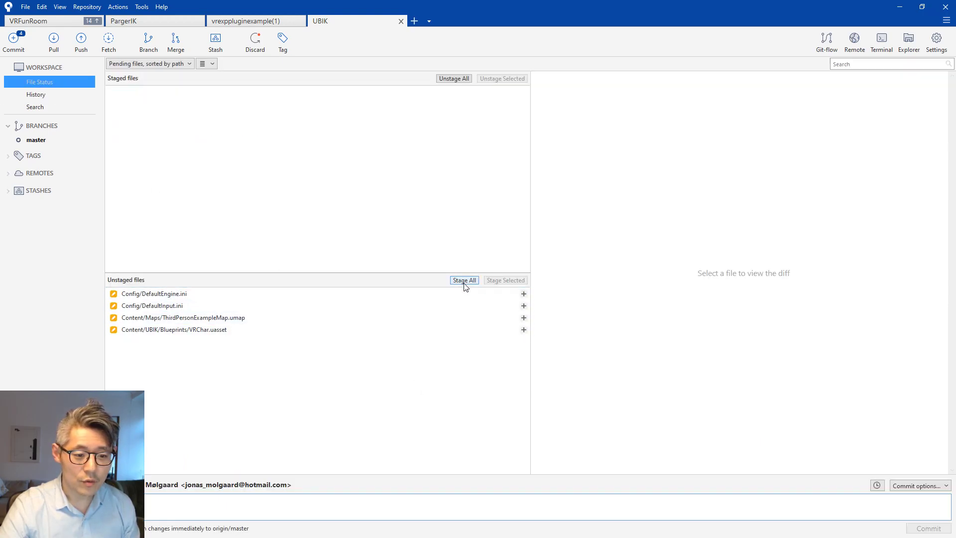
click(464, 279)
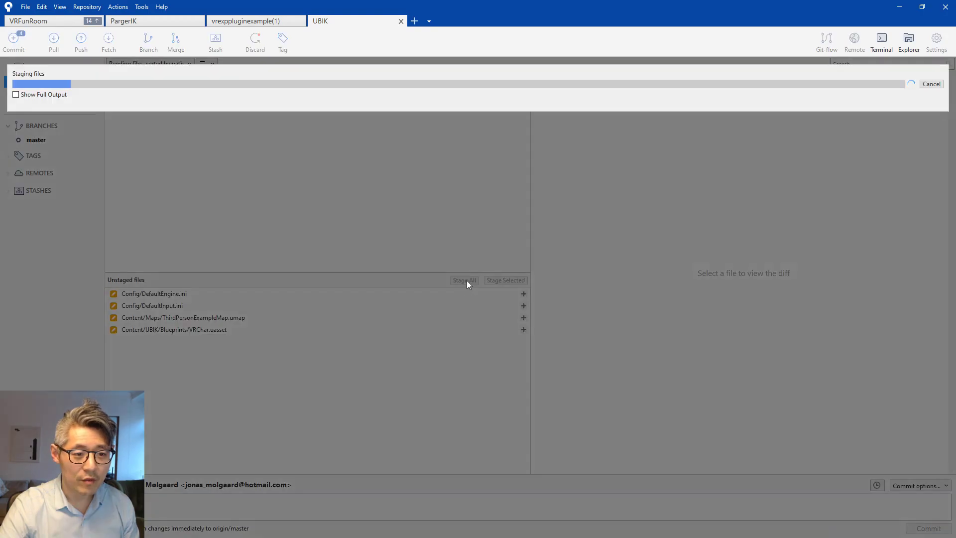
click(464, 279)
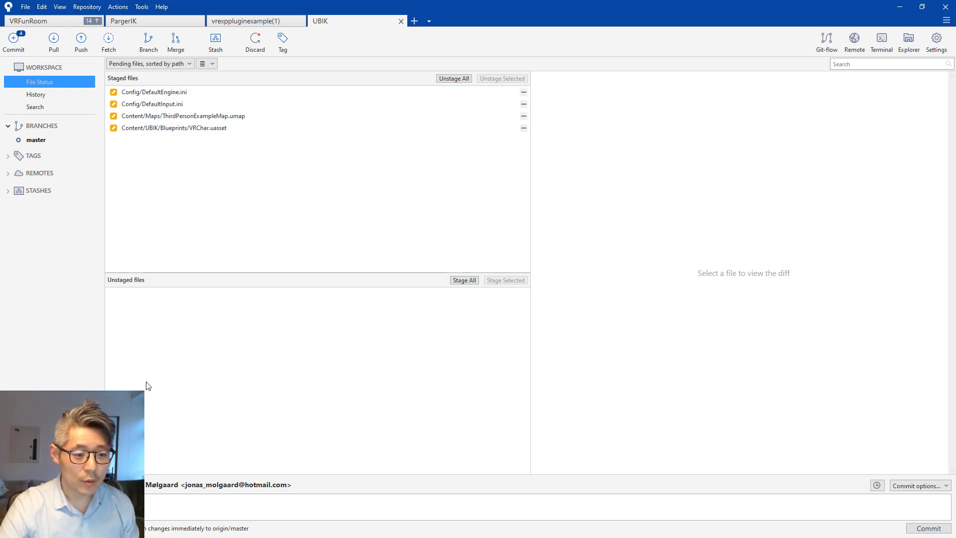
mouse_move(185, 305)
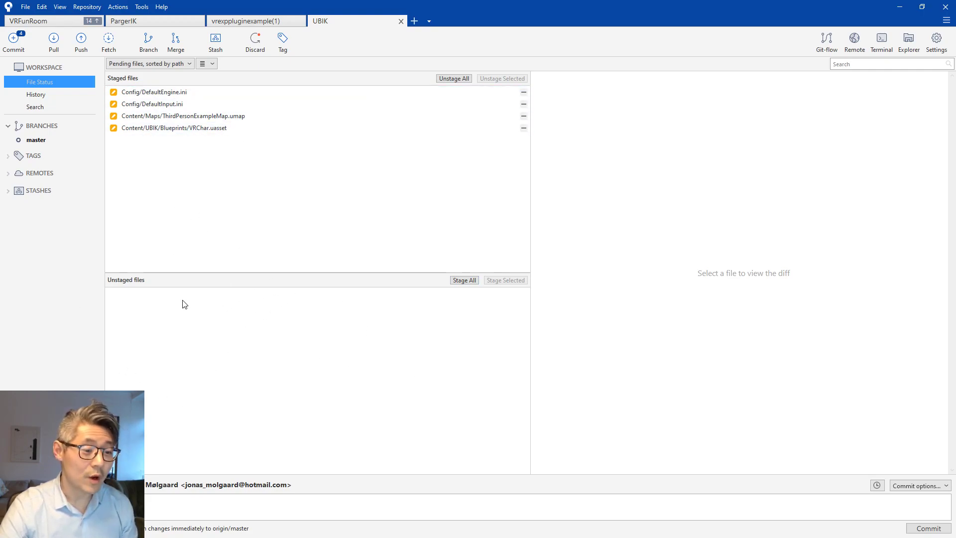
mouse_move(197, 205)
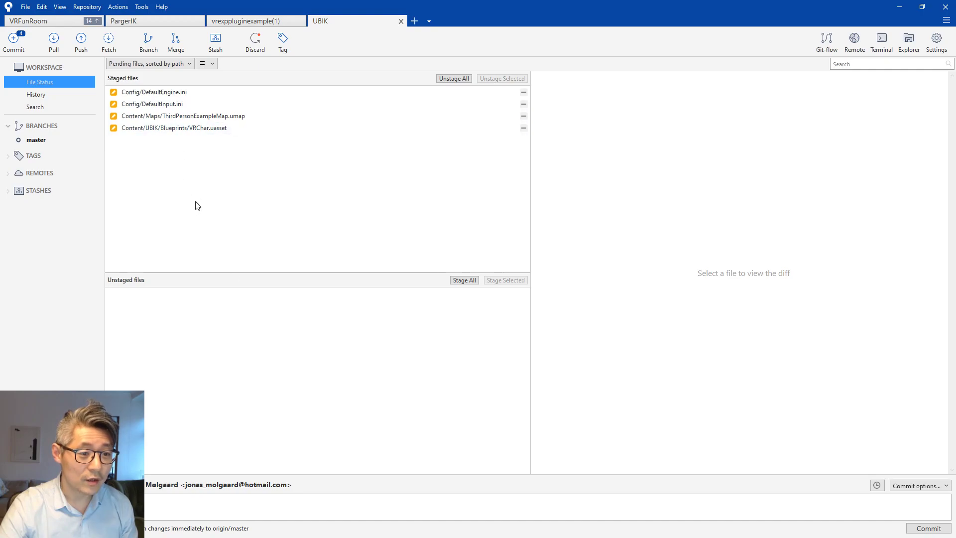
click(172, 504)
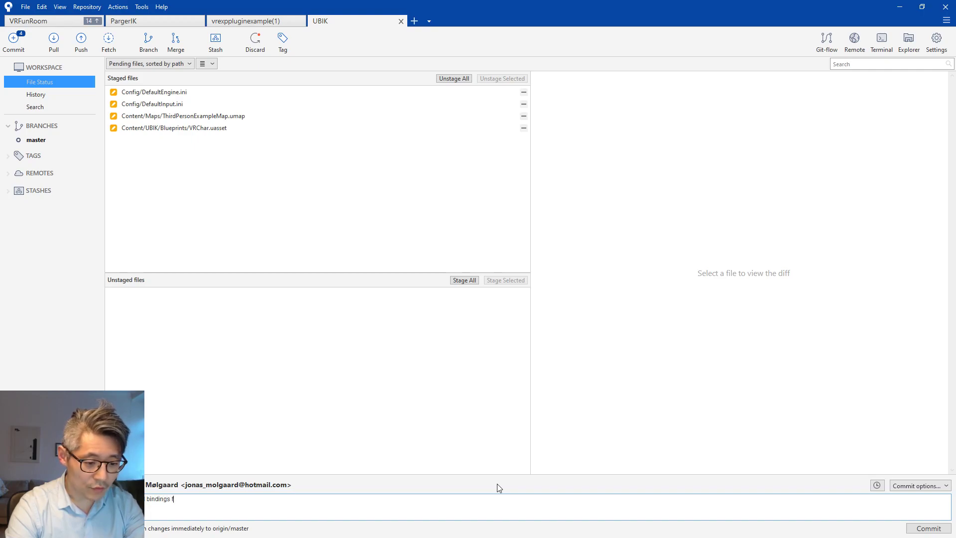
Commit the staged files with the message about Inc/Dec Y/Z bindings and the added VR Camera
text(or D)
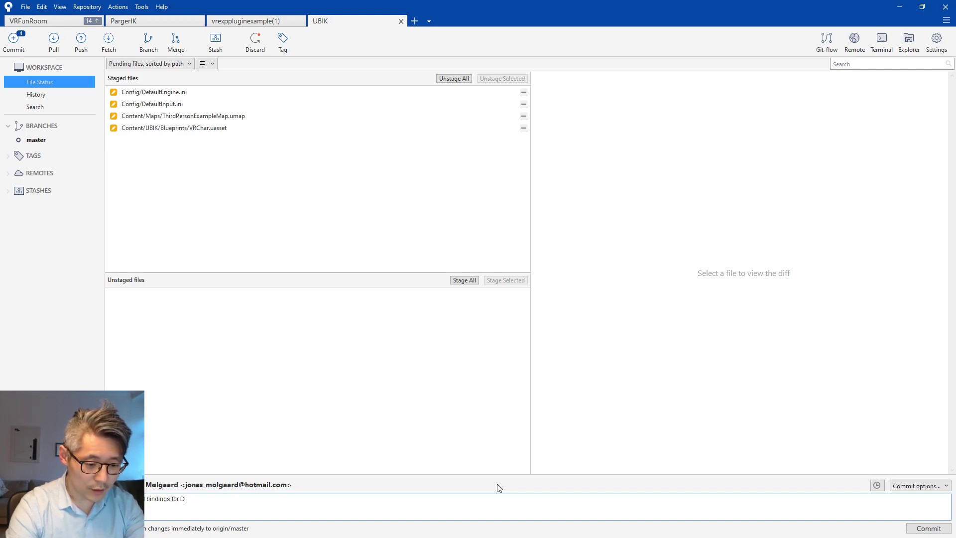
text(inc)
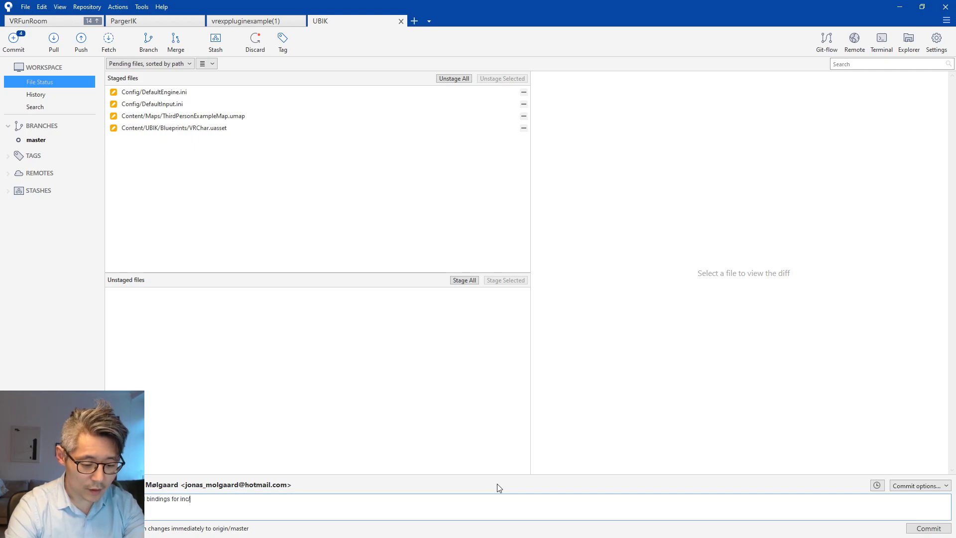
text(/Dec)
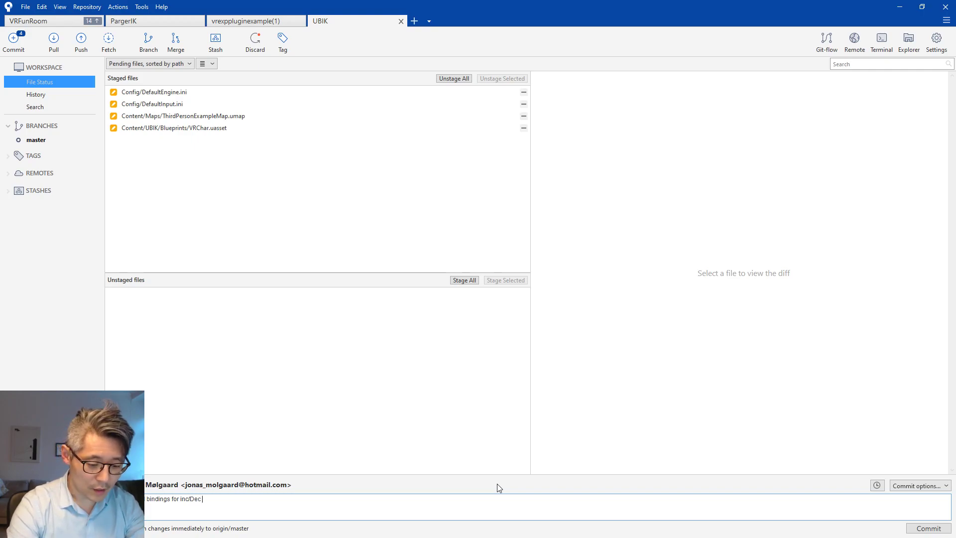
text(Y)
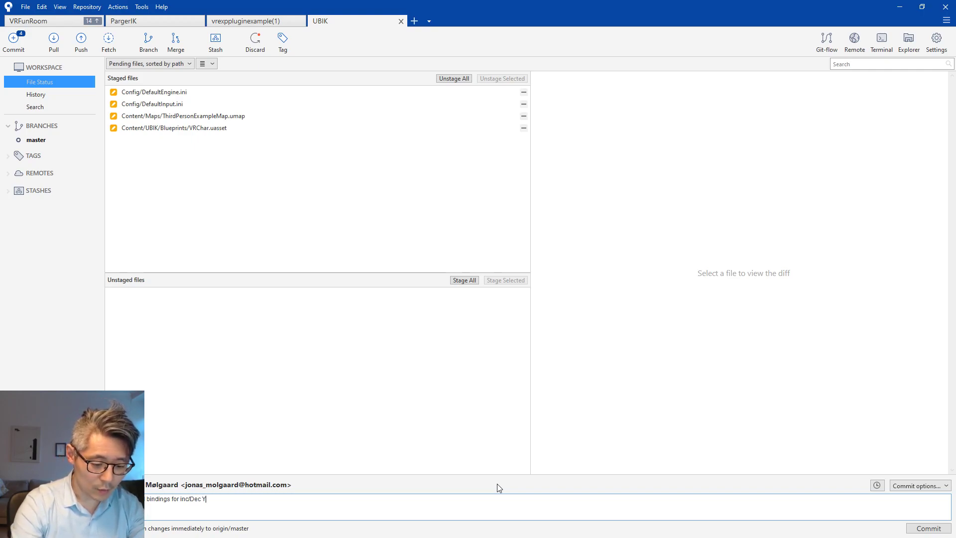
text(/Z +)
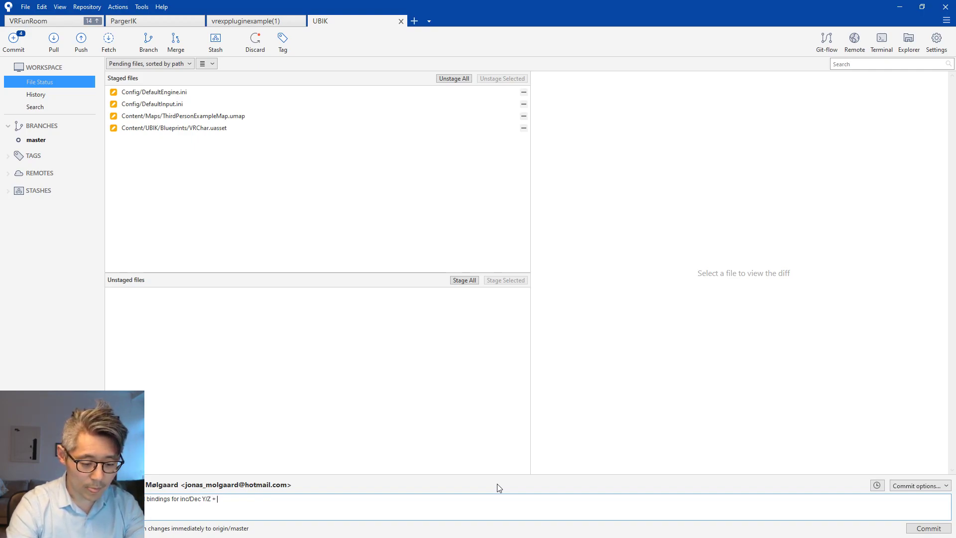
text(added a VR)
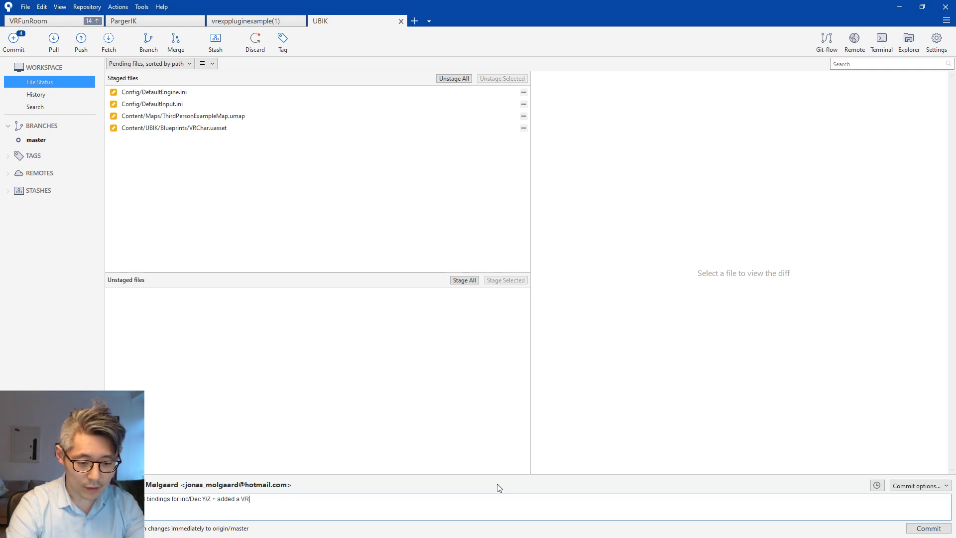
text(Camera.)
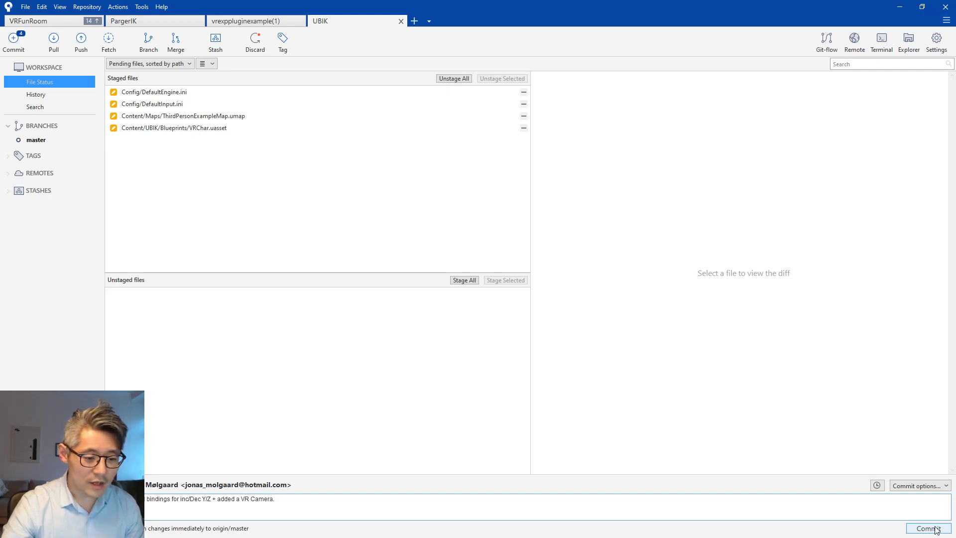
click(927, 528)
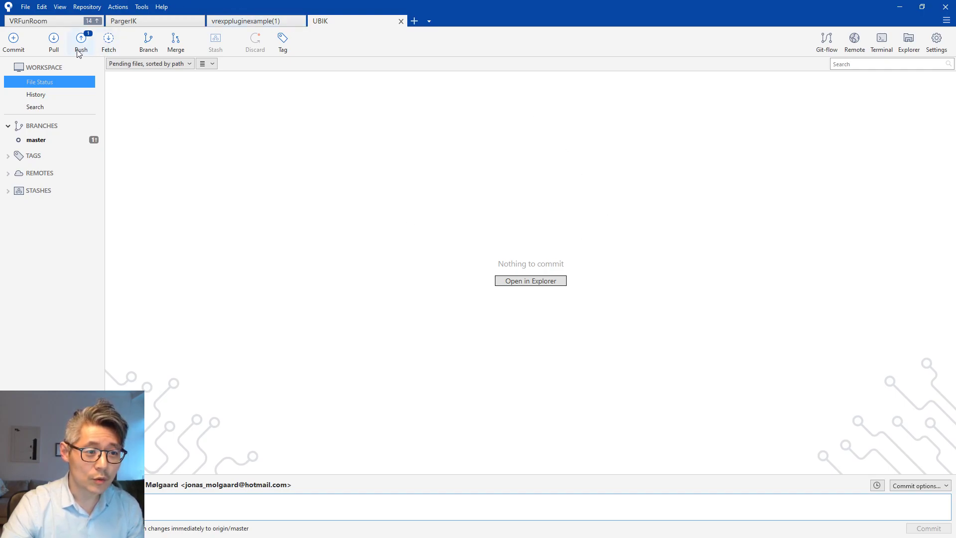
Push the master branch to origin on Bitbucket
click(80, 41)
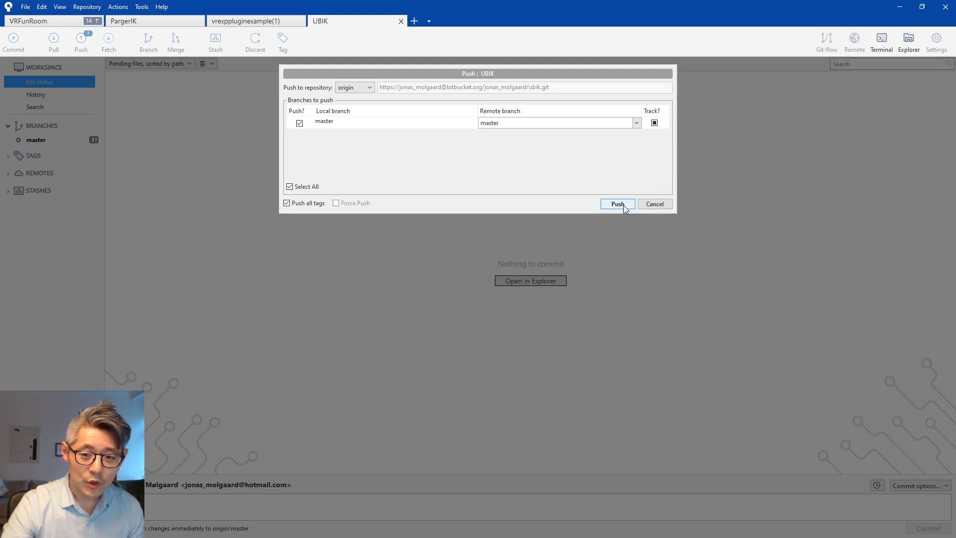
click(616, 203)
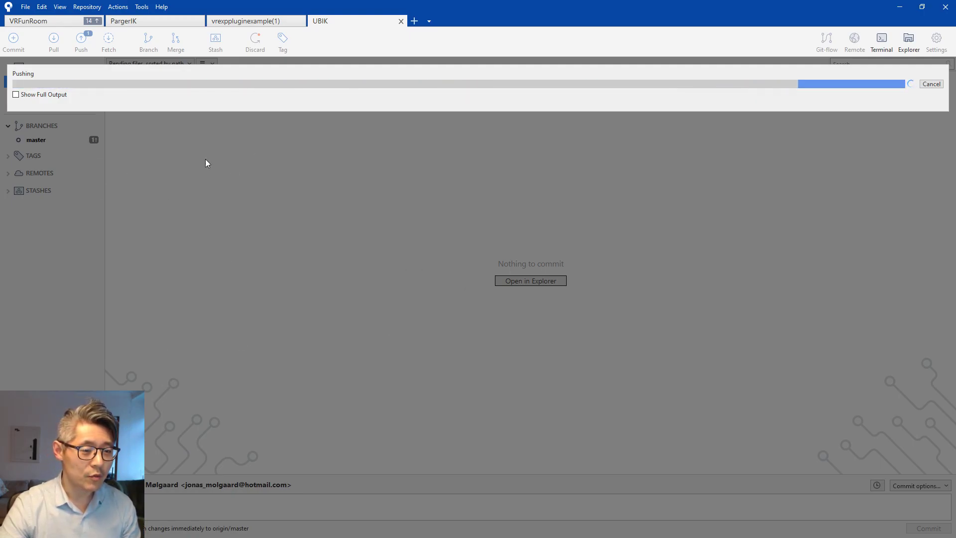
mouse_move(374, 273)
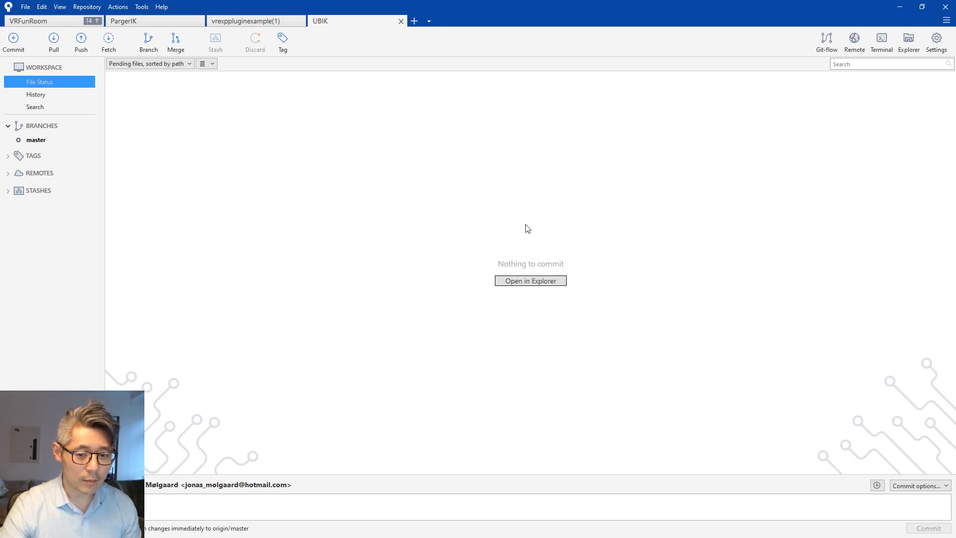
mouse_move(512, 247)
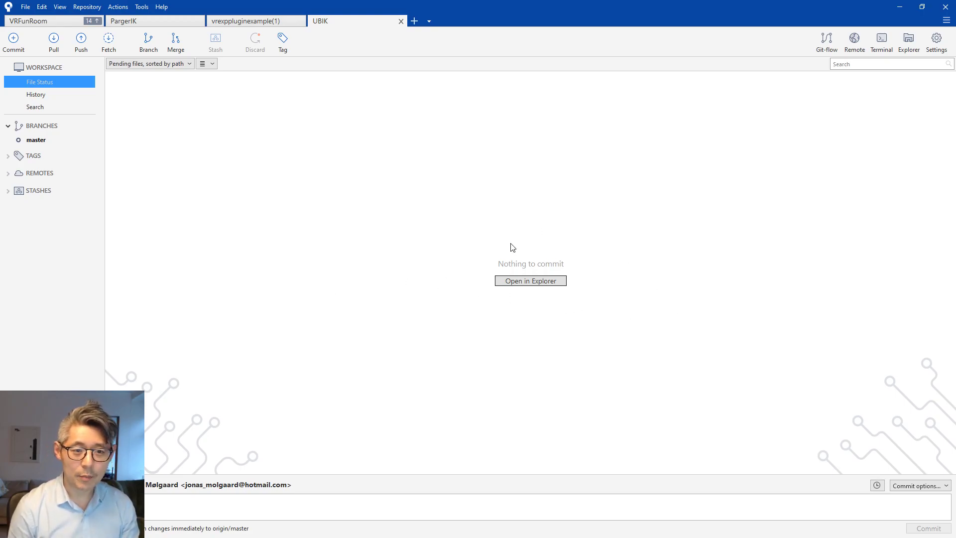